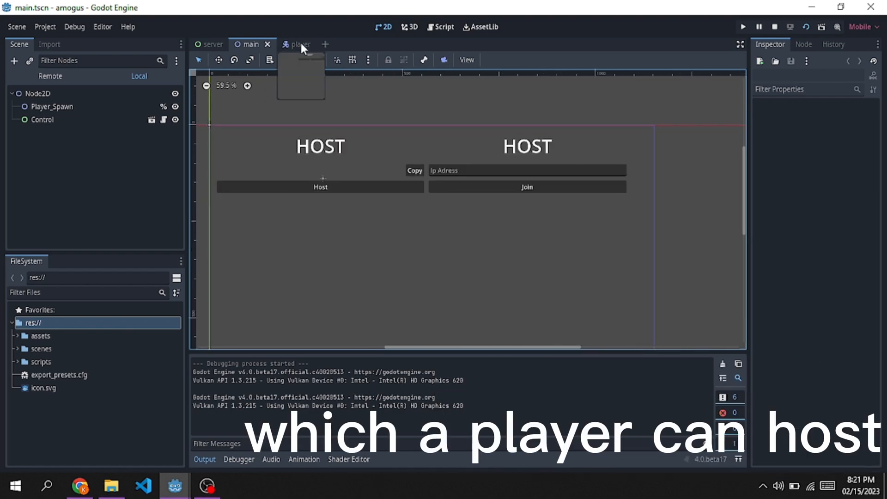
Open the player scene and inspect the AnimatedSprite2D frames and the disabled Camera2D.
{"action": "left_click", "coordinate": [294, 44]}
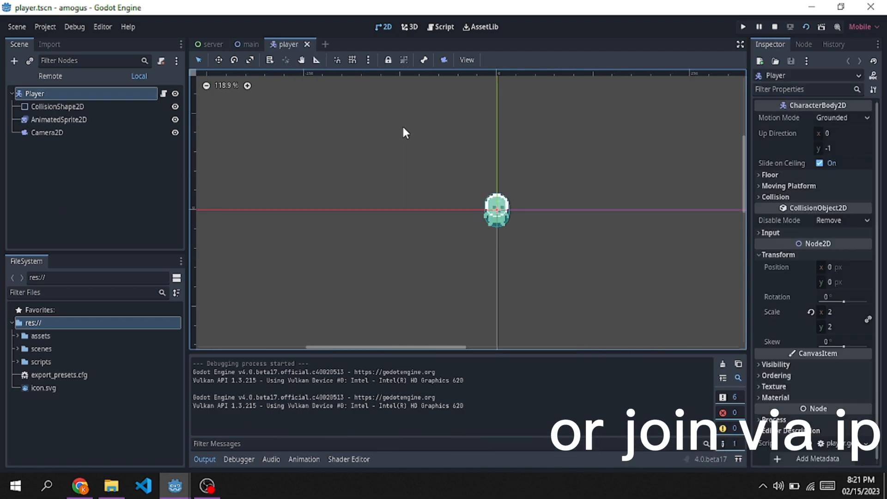
{"action": "scroll", "scroll_direction": "down", "scroll_amount": 3}
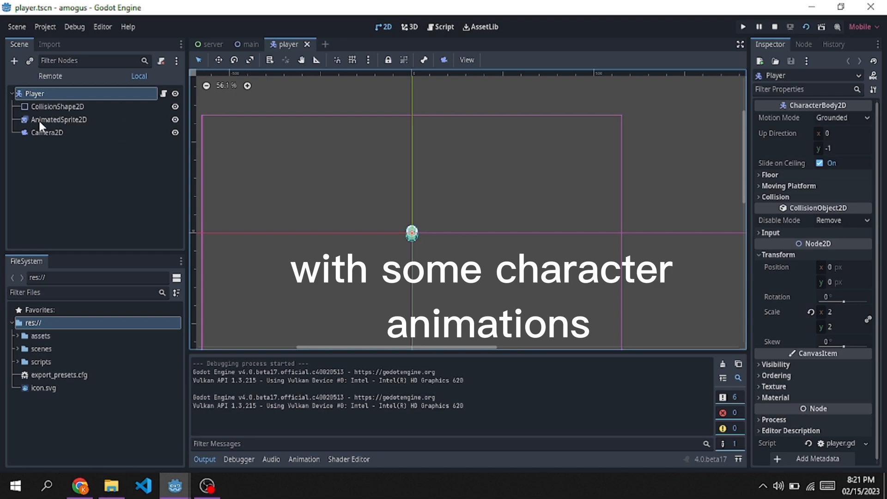
{"action": "left_click", "coordinate": [57, 106]}
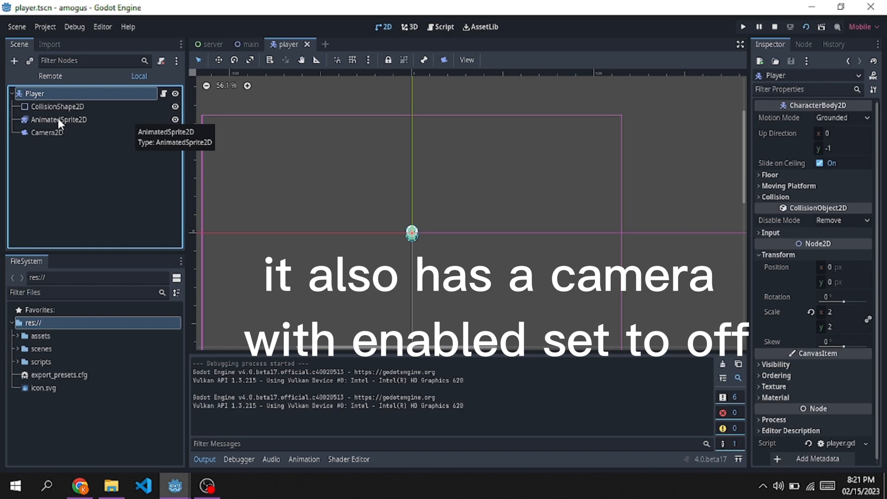
{"action": "left_click", "coordinate": [58, 119]}
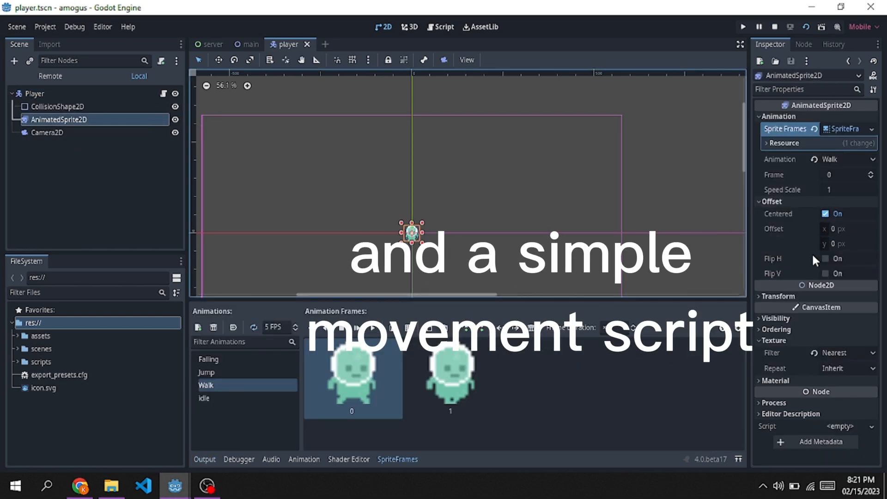
{"action": "left_click", "coordinate": [48, 133]}
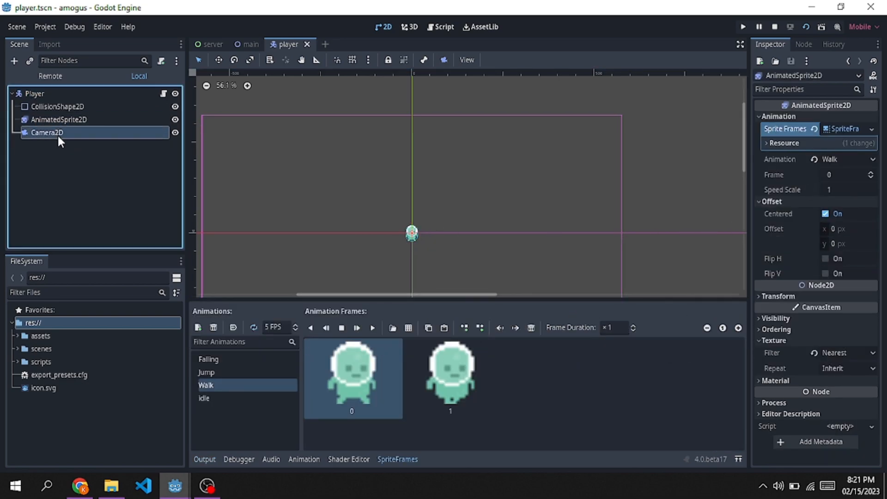
{"action": "left_click", "coordinate": [47, 132]}
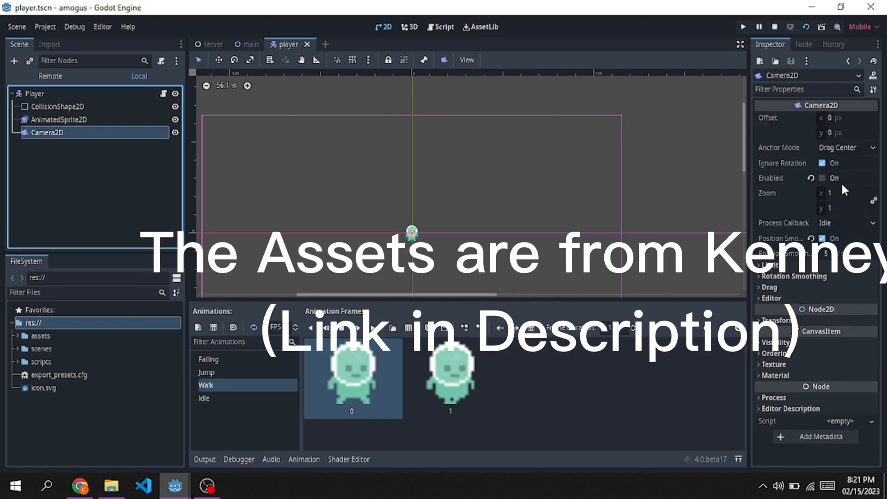
Open player.gd and scroll through the player movement script.
{"action": "left_click", "coordinate": [443, 27]}
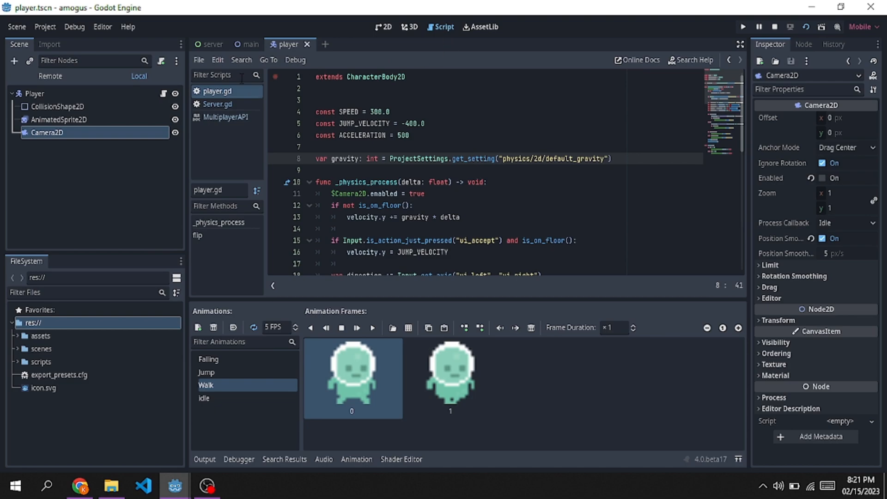
{"action": "scroll", "scroll_direction": "down", "scroll_amount": 3}
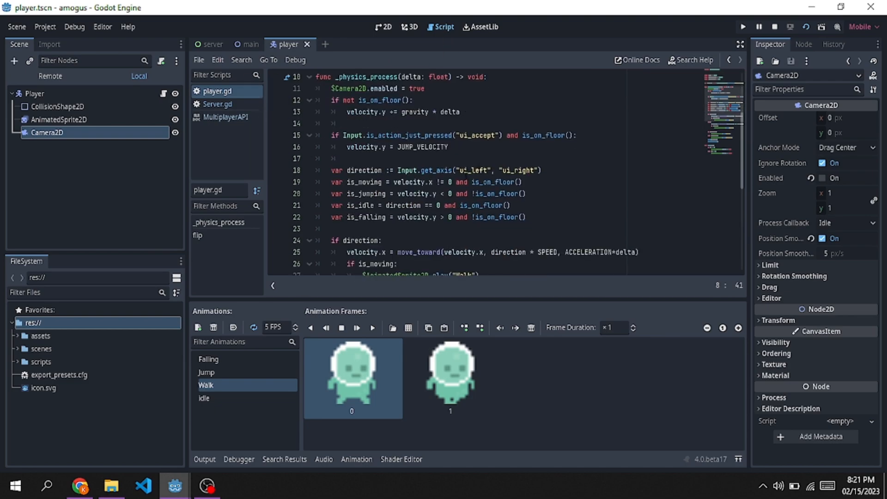
{"action": "scroll", "scroll_direction": "down", "scroll_amount": 3}
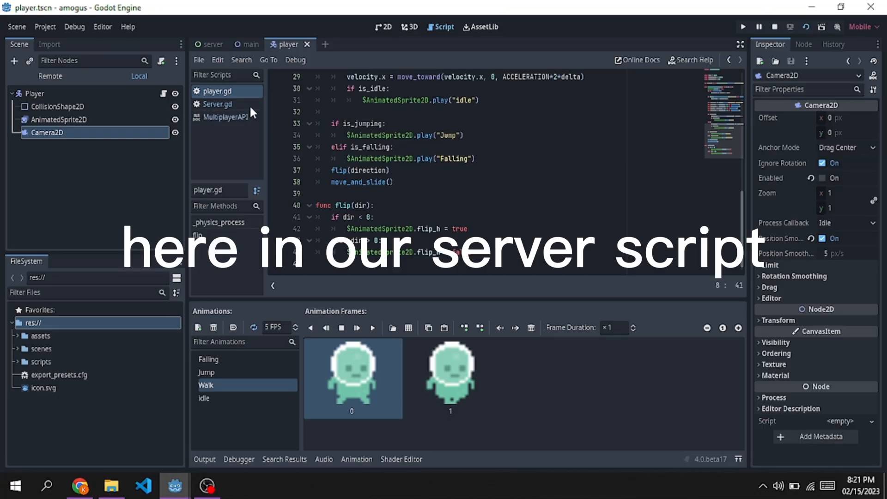
Open Server.gd and highlight Player_Spawn in the add_player function.
{"action": "left_click", "coordinate": [217, 104]}
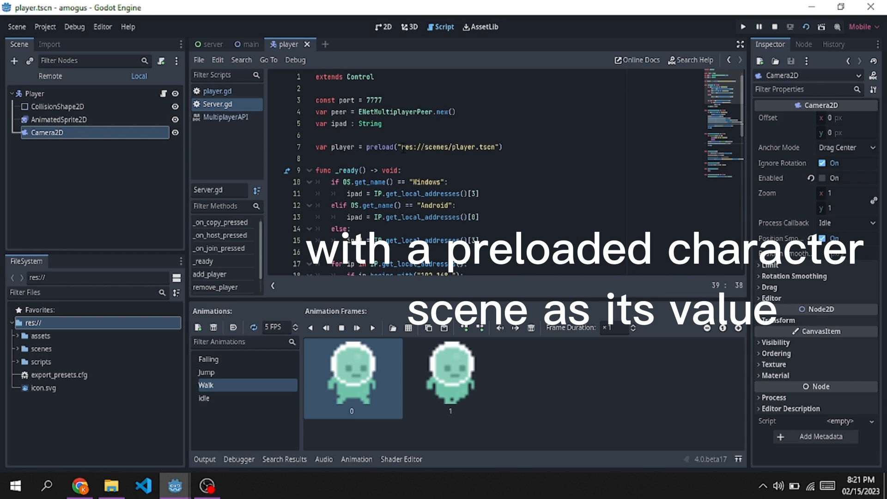
{"action": "scroll", "scroll_direction": "down", "scroll_amount": 3}
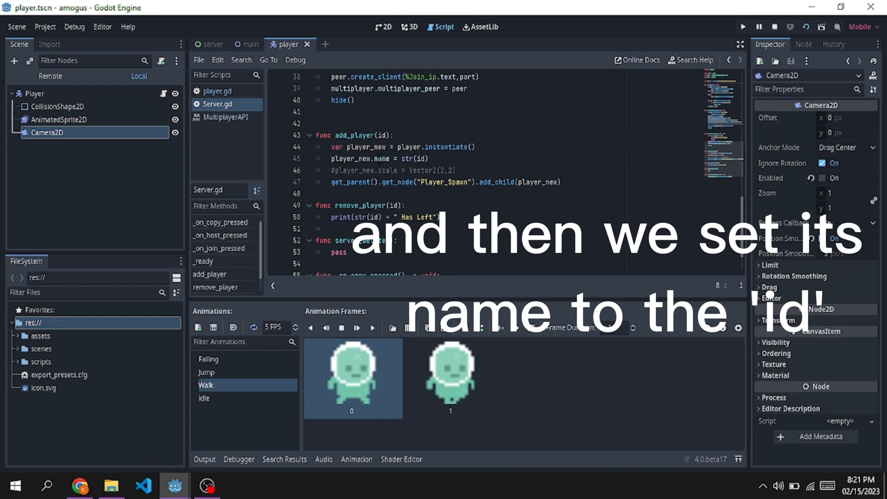
{"action": "double_click", "coordinate": [369, 158]}
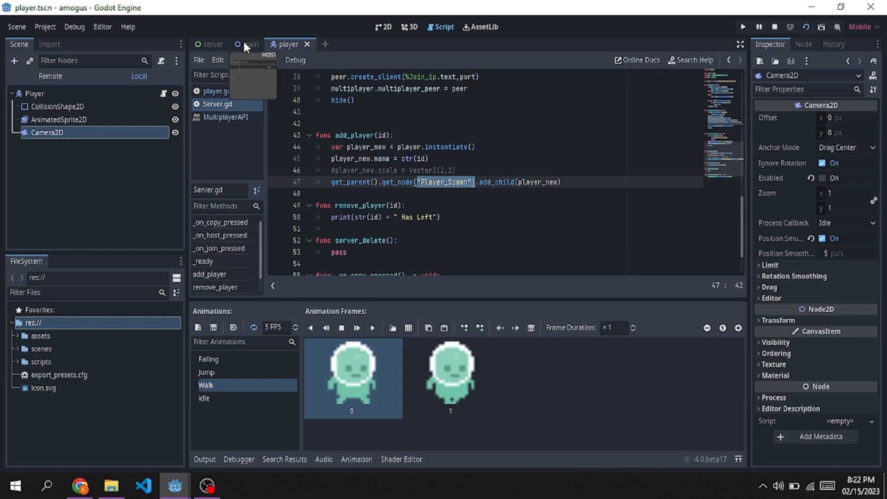
Run two debug instances of the main scene, hosting in one and joining in the other.
{"action": "left_click", "coordinate": [250, 44]}
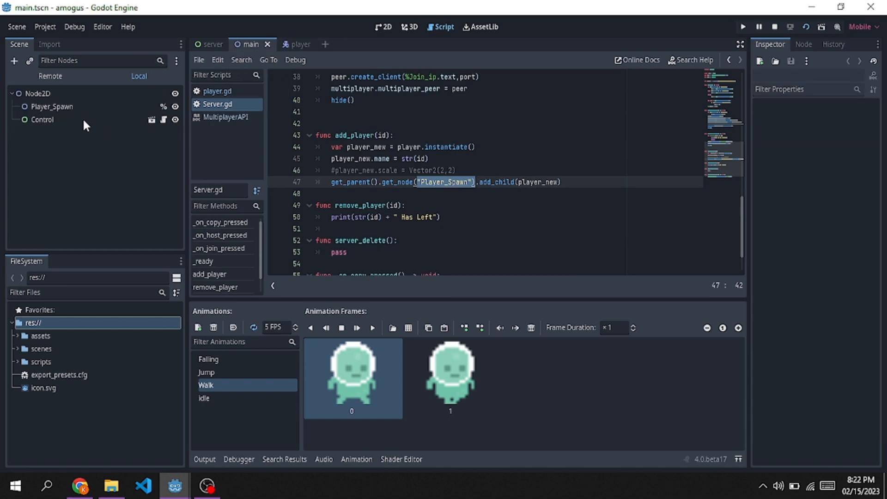
{"action": "left_click", "coordinate": [52, 106]}
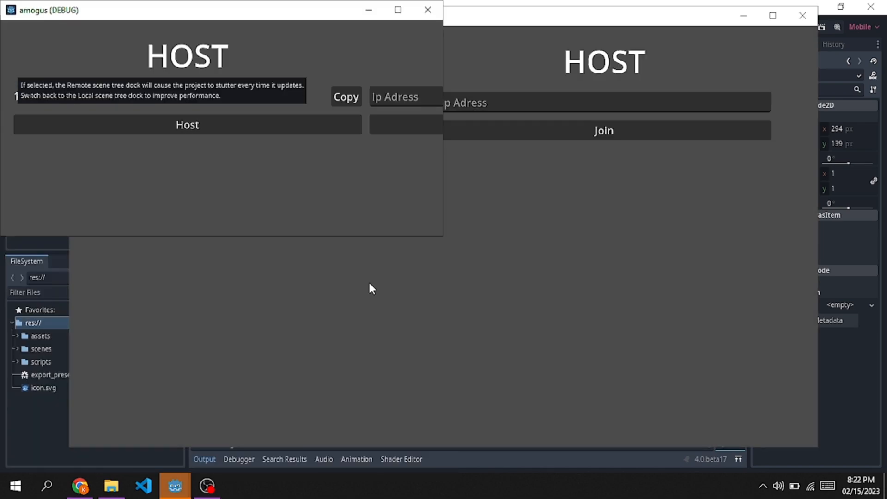
{"action": "left_click", "coordinate": [187, 124]}
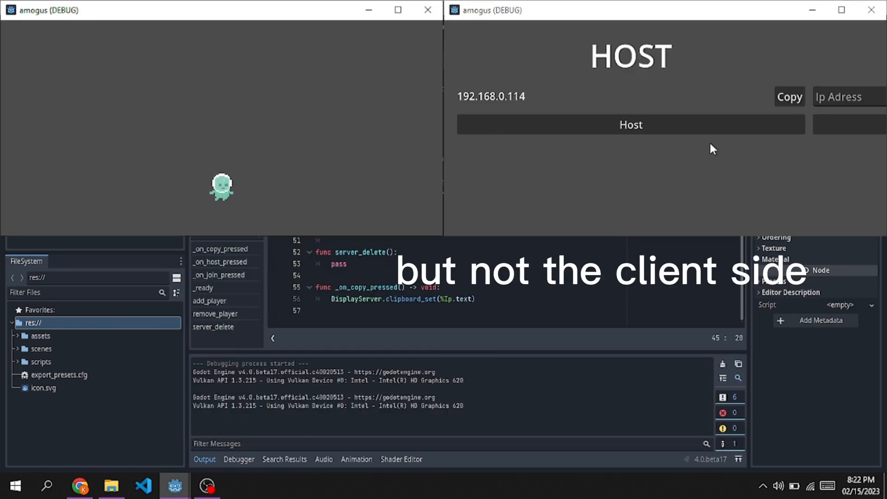
{"action": "left_click", "coordinate": [789, 96]}
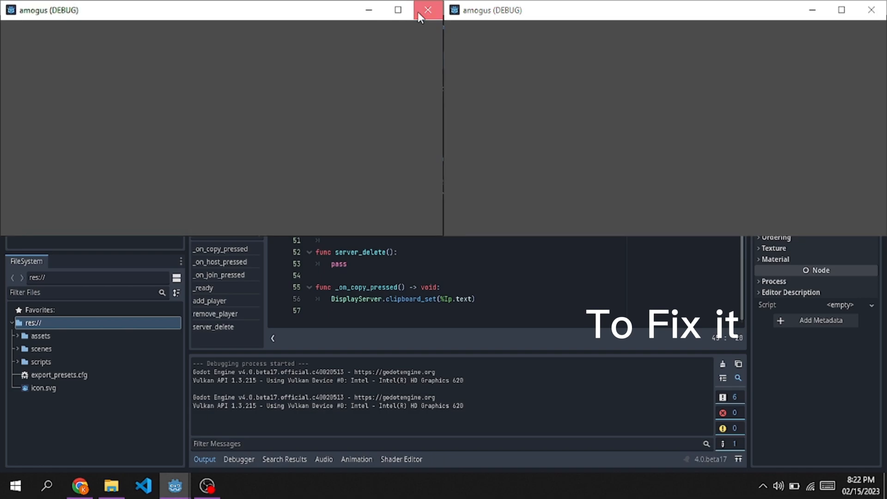
Close the game and add a MultiplayerSpawner child under the root Node2D.
{"action": "left_click", "coordinate": [427, 10]}
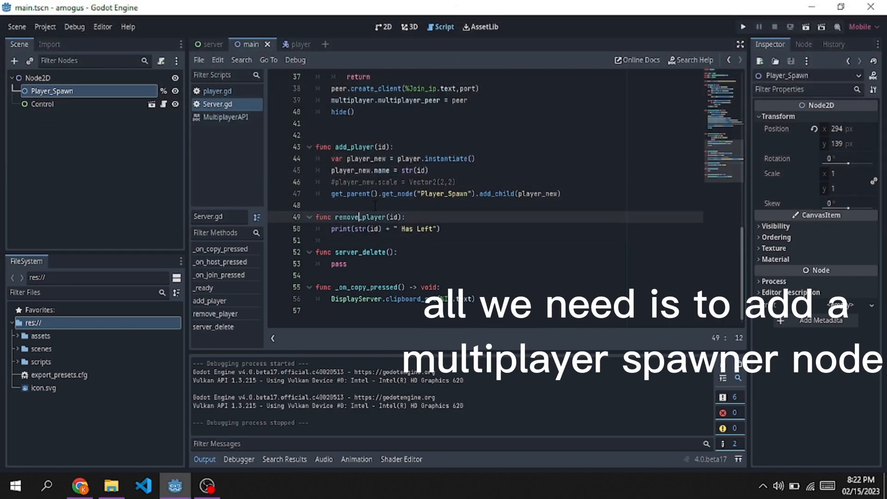
{"action": "left_click", "coordinate": [383, 27]}
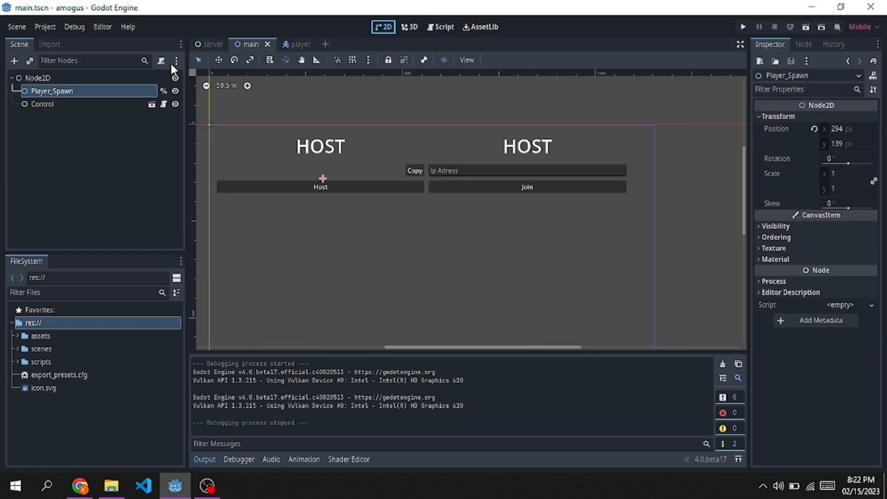
{"action": "left_click", "coordinate": [38, 78]}
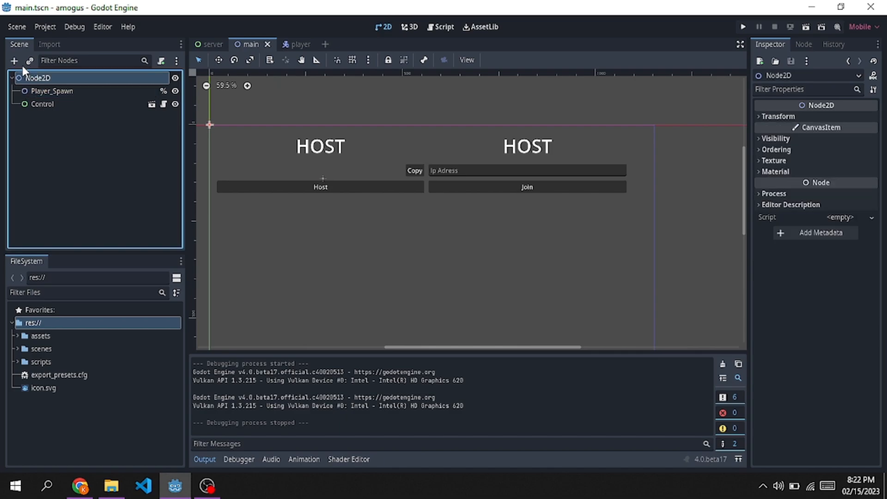
{"action": "left_click", "coordinate": [14, 61]}
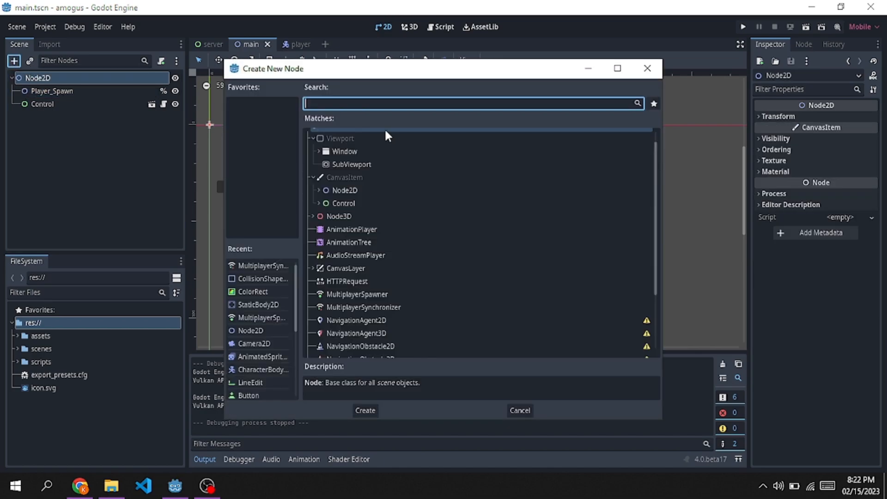
{"action": "type", "text": "mu;"}
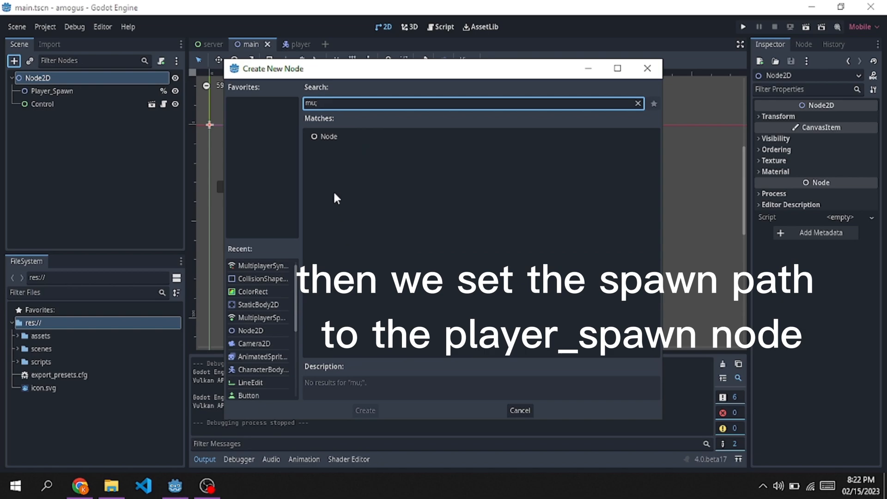
{"action": "type", "text": "mui"}
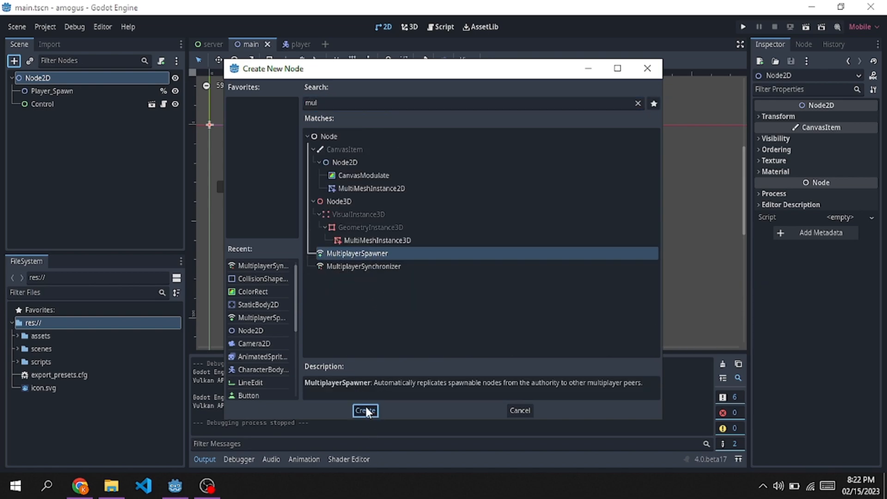
{"action": "left_click", "coordinate": [365, 410]}
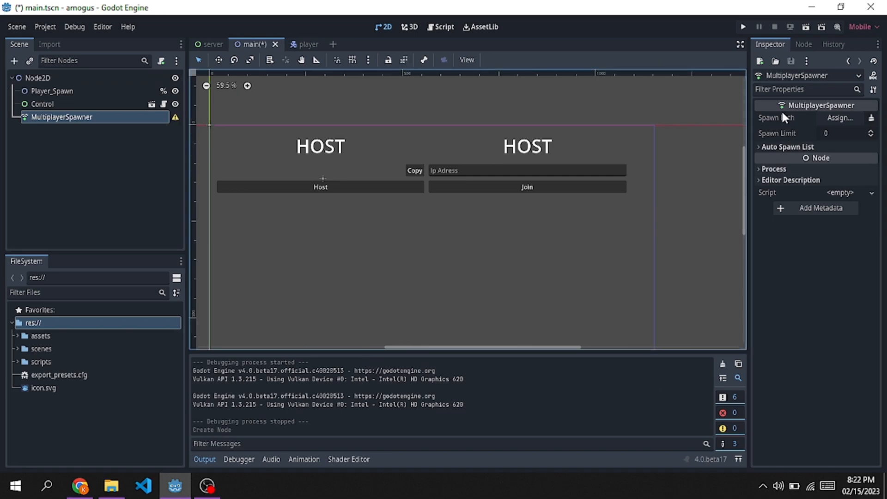
Set the spawner's spawn path to Player_Spawn and add player.tscn to its auto spawn list.
{"action": "left_click", "coordinate": [838, 118]}
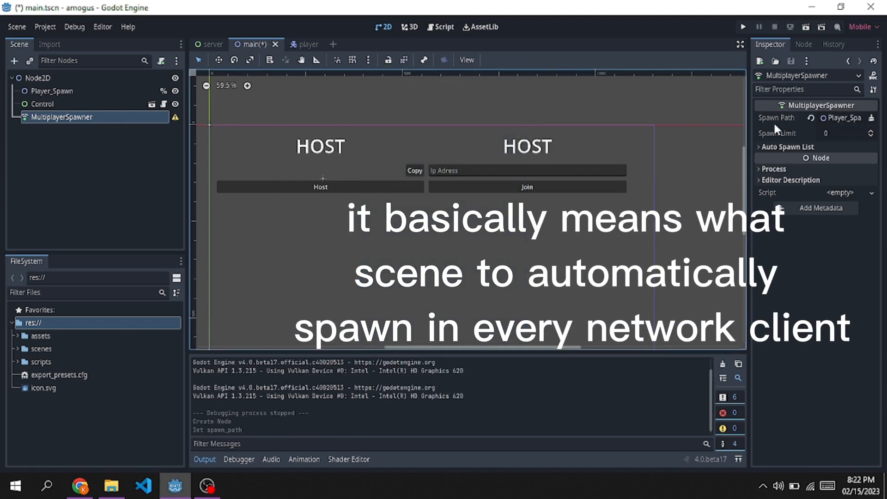
{"action": "mouse_move", "coordinate": [776, 118]}
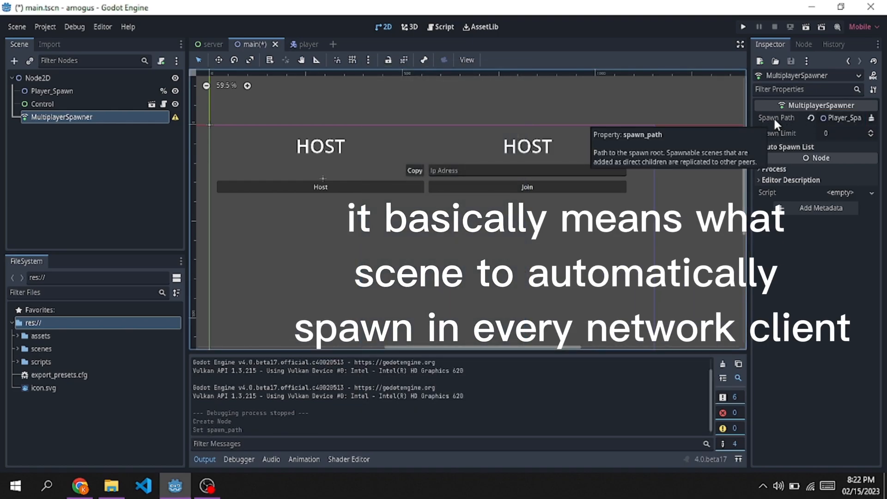
{"action": "mouse_move", "coordinate": [82, 97]}
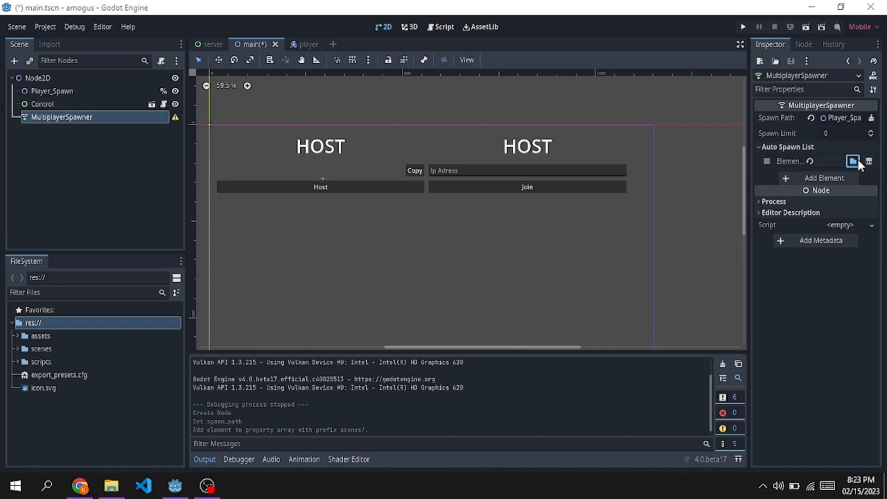
{"action": "left_click", "coordinate": [853, 162]}
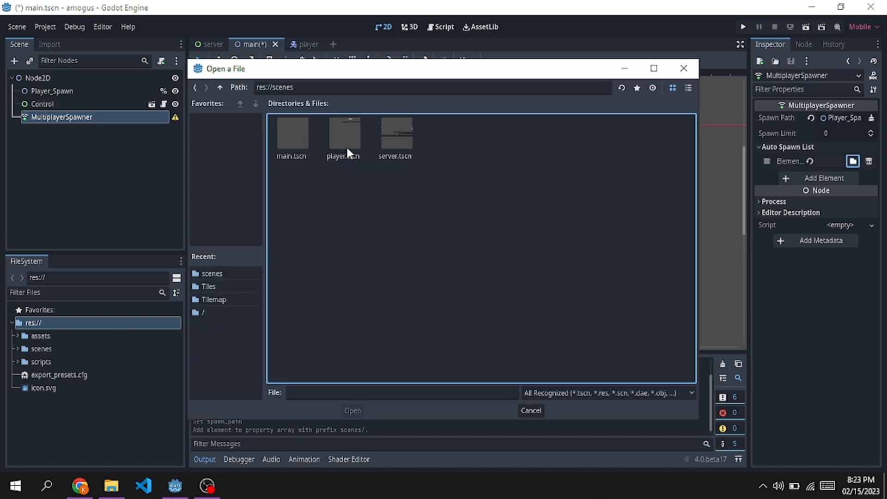
{"action": "left_click", "coordinate": [343, 138]}
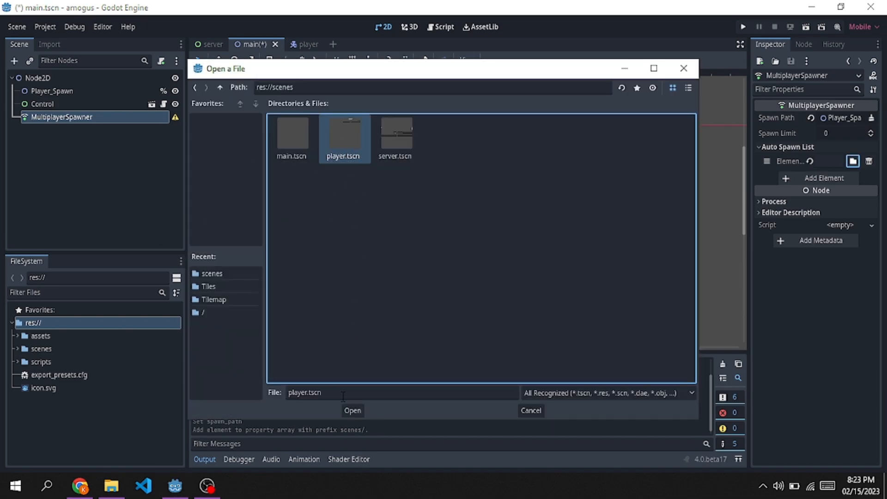
{"action": "left_click", "coordinate": [352, 410]}
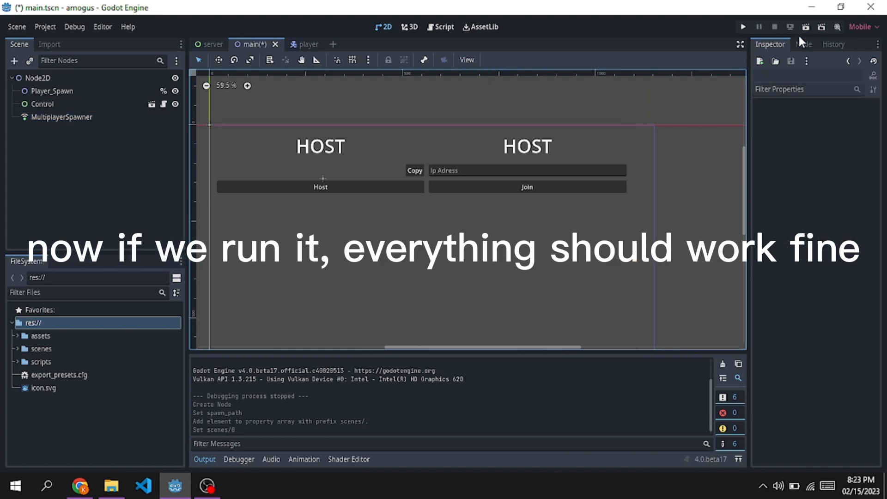
Run the main scene, host a session, and copy the host's IP address.
{"action": "left_click", "coordinate": [742, 26]}
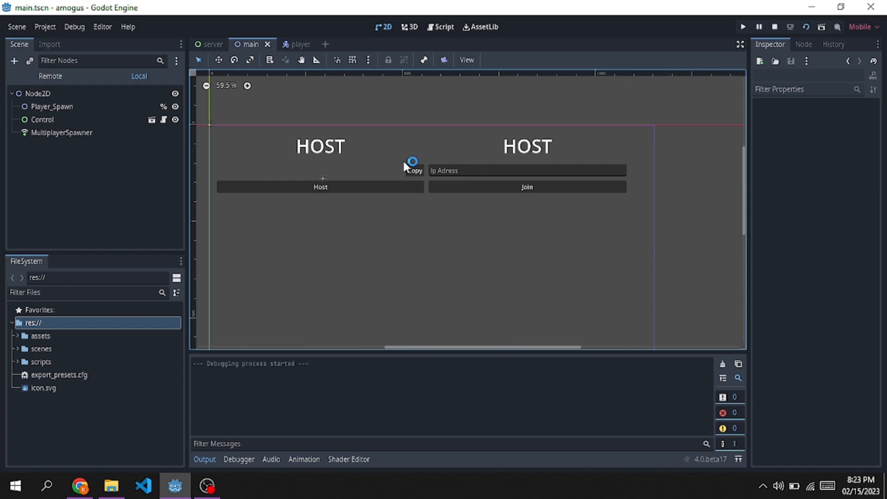
{"action": "left_click", "coordinate": [742, 27]}
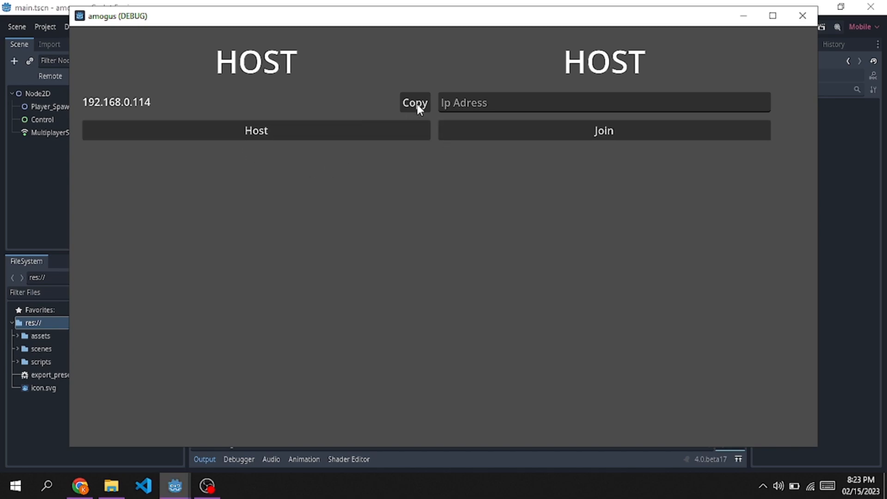
{"action": "left_click", "coordinate": [414, 102]}
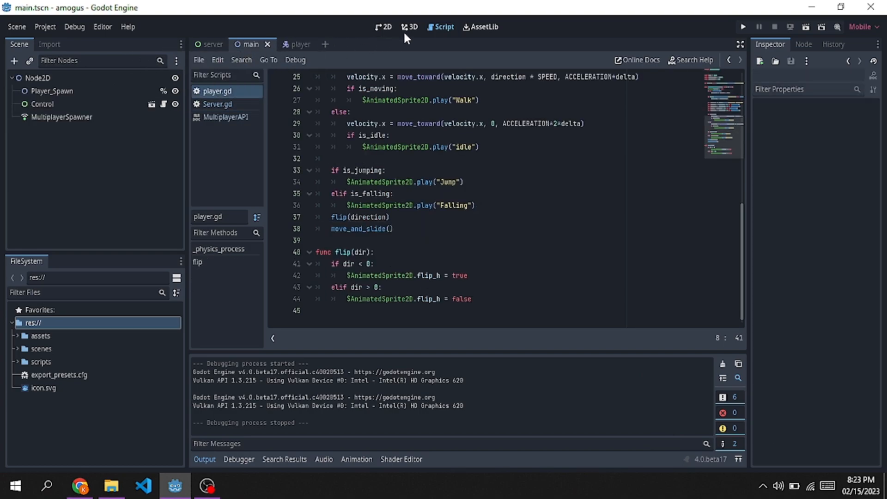
Add a StaticBody2D with CollisionShape2D and ColorRect children to the main scene.
{"action": "left_click", "coordinate": [383, 27]}
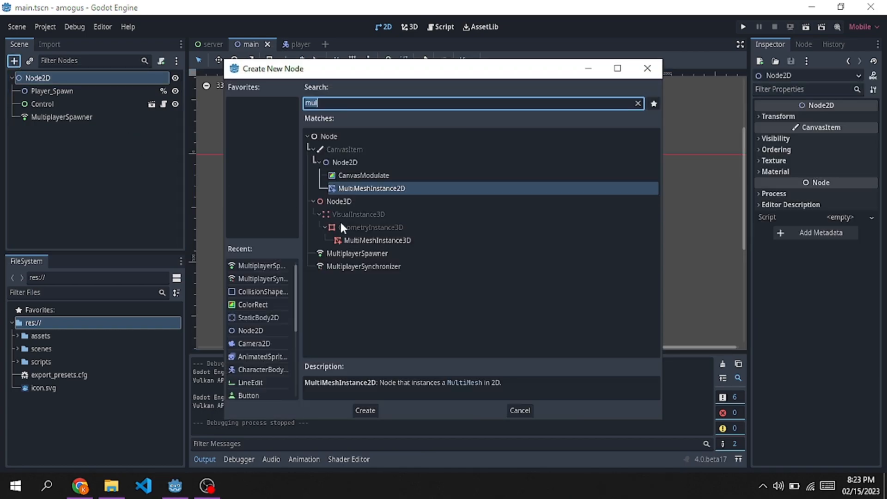
{"action": "mouse_move", "coordinate": [377, 119]}
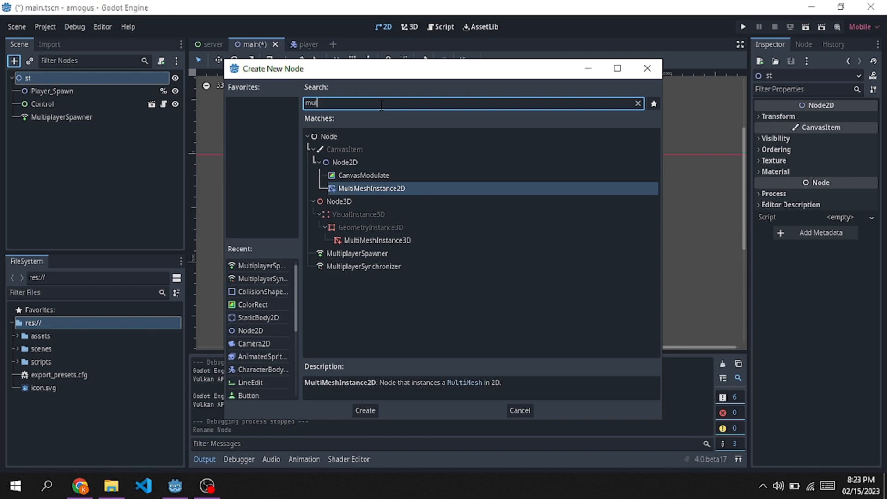
{"action": "type", "text": "st"}
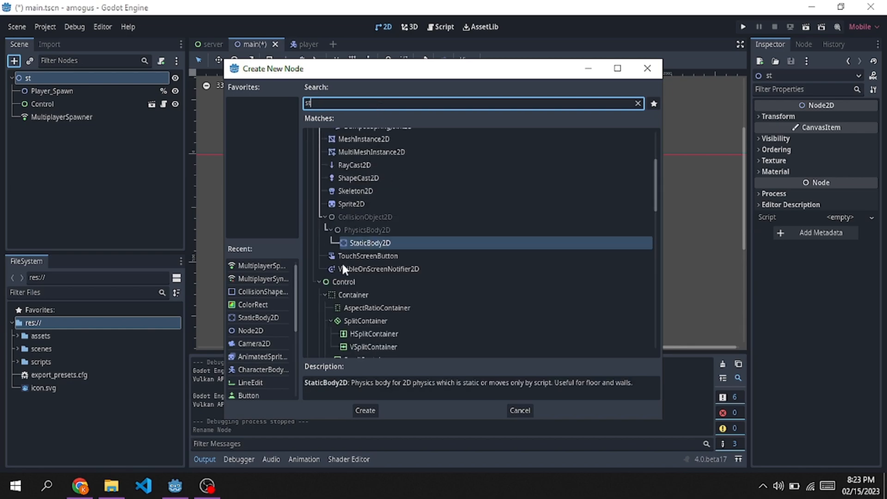
{"action": "left_click", "coordinate": [518, 410]}
{"action": "type", "text": "c"}
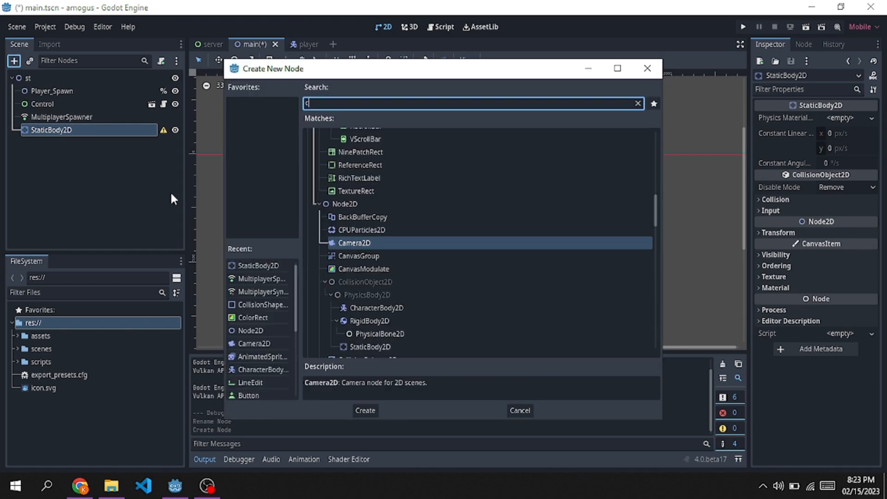
{"action": "type", "text": "oll"}
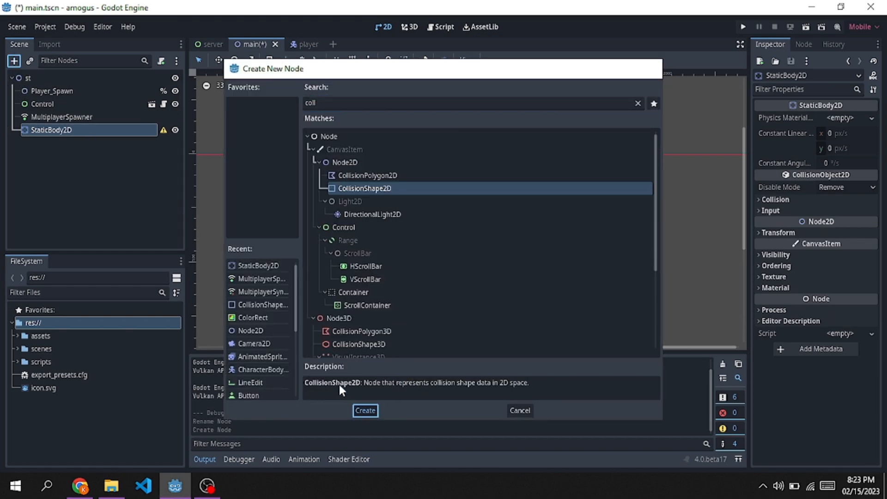
{"action": "left_click", "coordinate": [365, 410]}
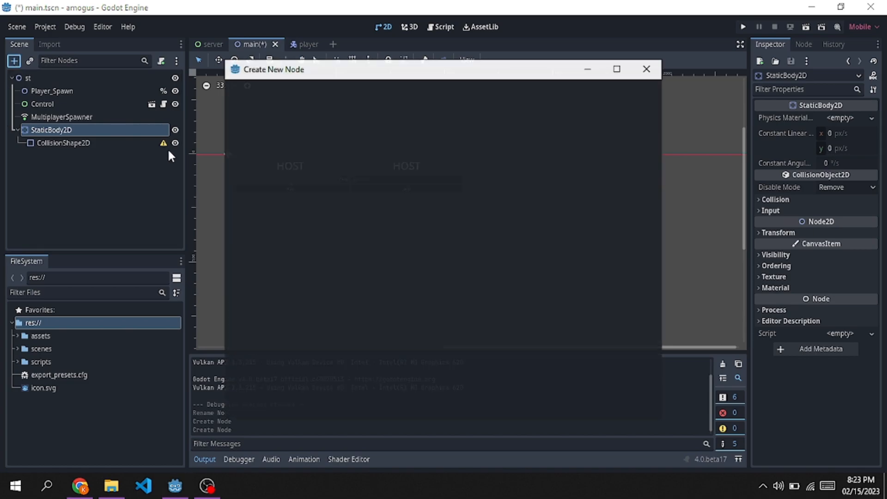
{"action": "type", "text": "col"}
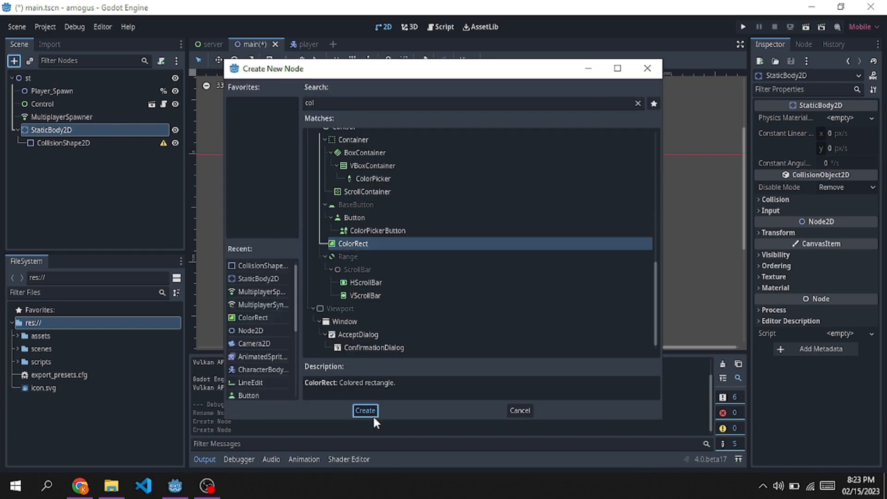
{"action": "left_click", "coordinate": [365, 410]}
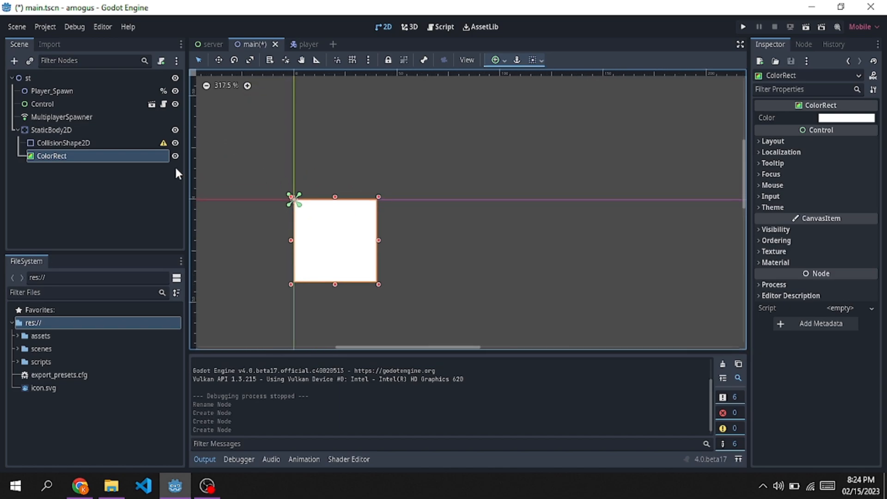
Give the CollisionShape2D a new RectangleShape2D and fit the 20x20 white square over it.
{"action": "left_click", "coordinate": [64, 143]}
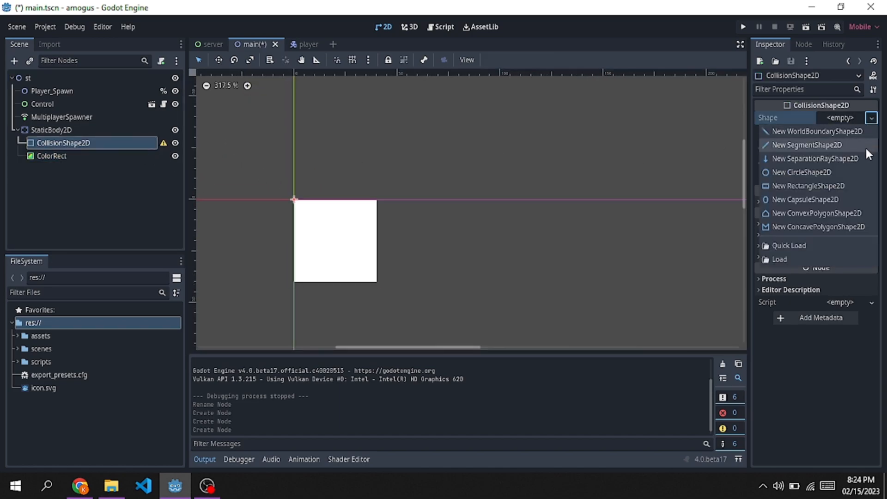
{"action": "left_click", "coordinate": [807, 186]}
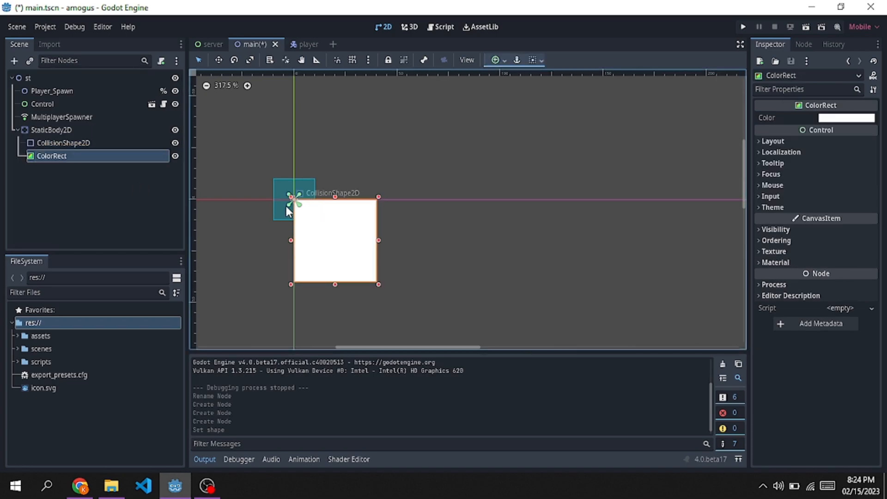
{"action": "left_click_drag", "start_coordinate": [334, 240], "coordinate": [305, 220]}
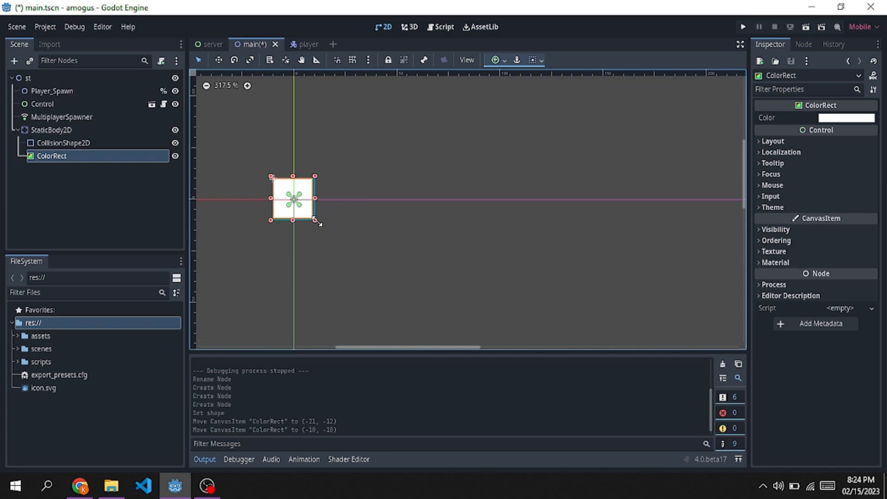
{"action": "left_click", "coordinate": [51, 130]}
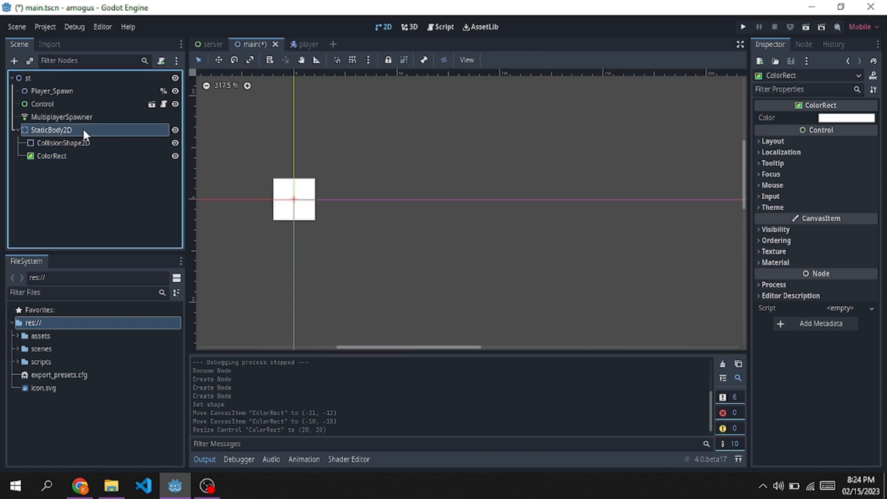
Stretch the StaticBody2D horizontally into a thin platform below the menu.
{"action": "left_click", "coordinate": [51, 129]}
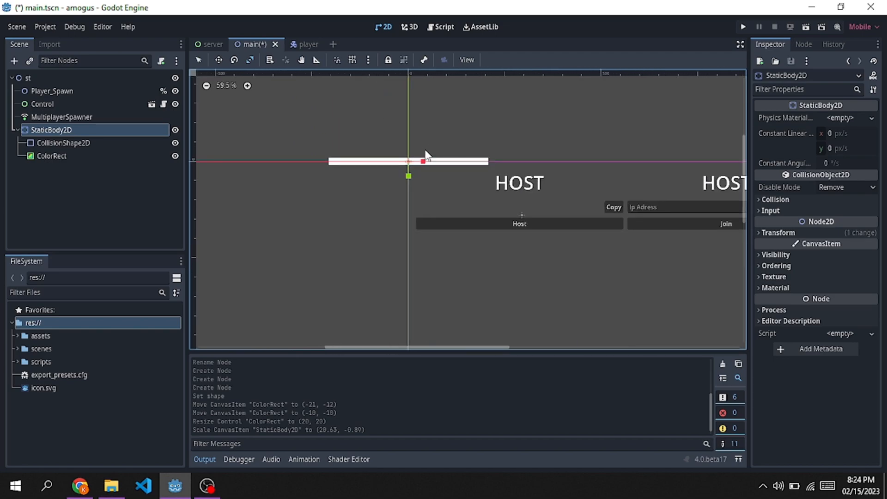
{"action": "scroll", "scroll_direction": "down", "scroll_amount": 3}
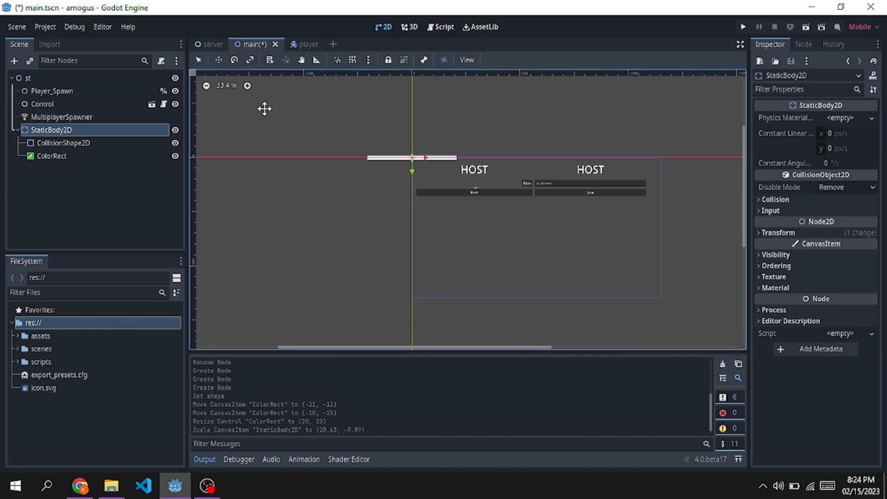
{"action": "left_click_drag", "start_coordinate": [412, 157], "coordinate": [482, 262]}
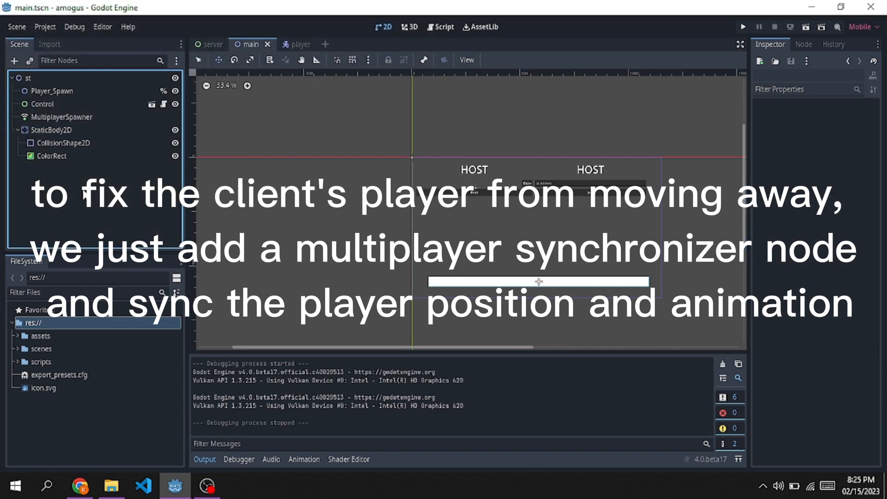
Add a MultiplayerSynchronizer node to the player scene.
{"action": "left_click", "coordinate": [295, 45]}
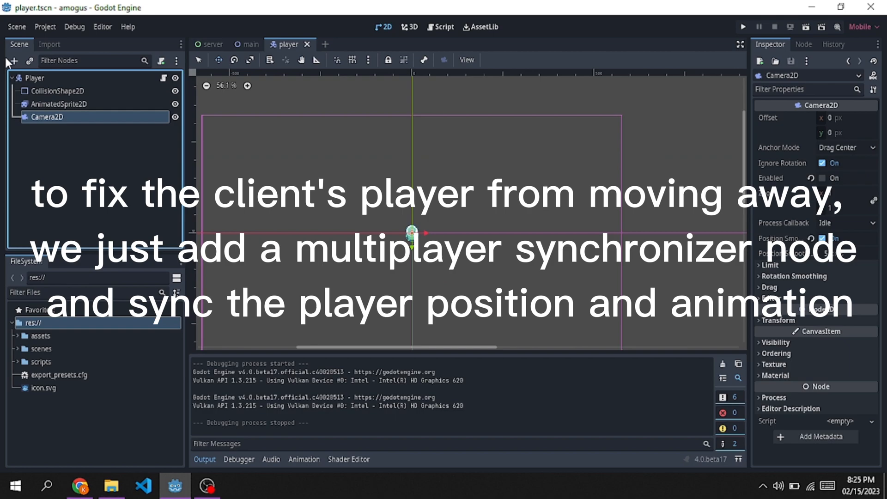
{"action": "left_click", "coordinate": [13, 60]}
{"action": "type", "text": "mu"}
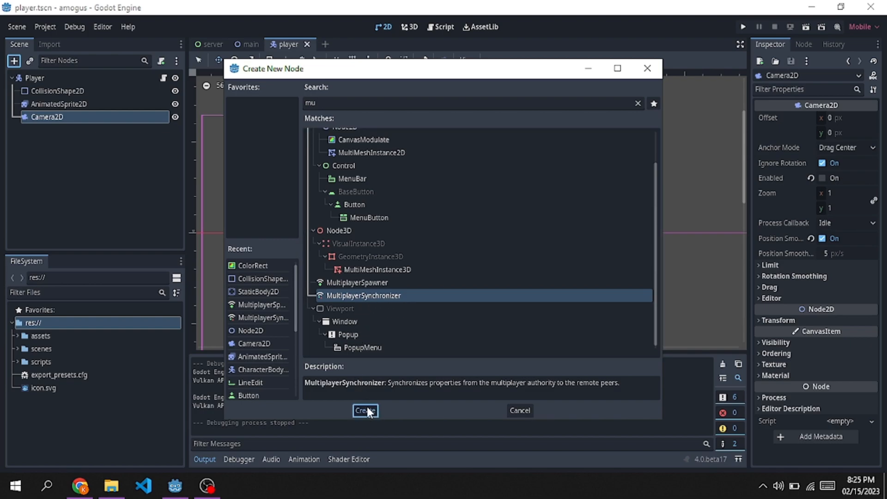
{"action": "left_click", "coordinate": [365, 410]}
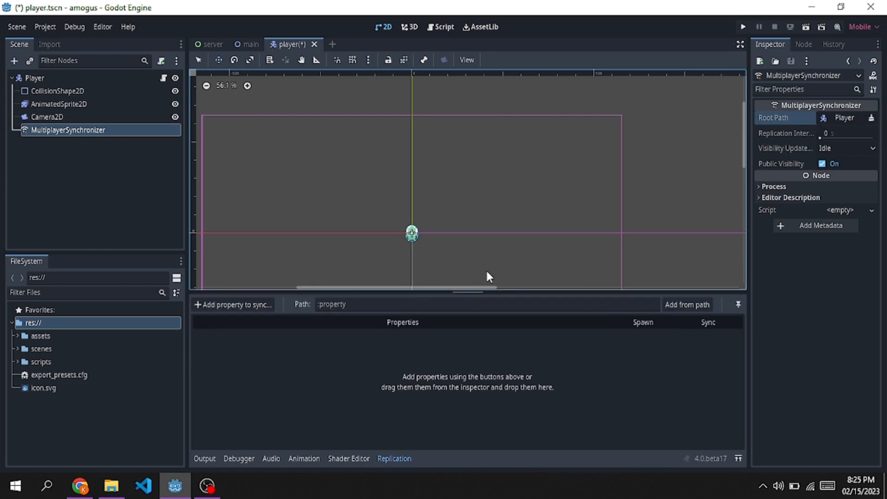
{"action": "mouse_move", "coordinate": [786, 133]}
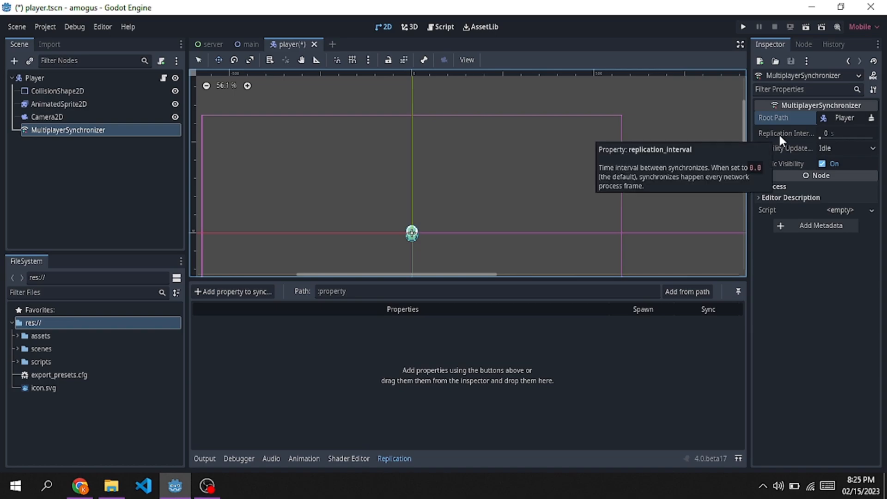
{"action": "mouse_move", "coordinate": [782, 151]}
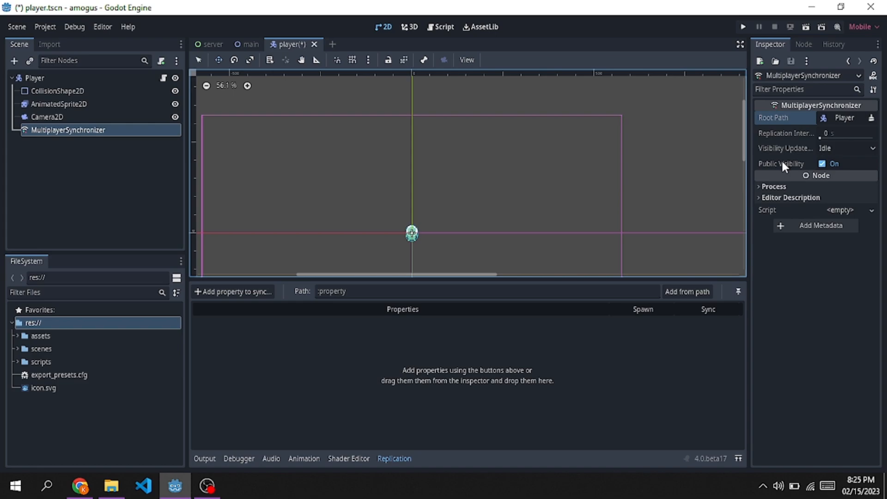
{"action": "mouse_move", "coordinate": [674, 202]}
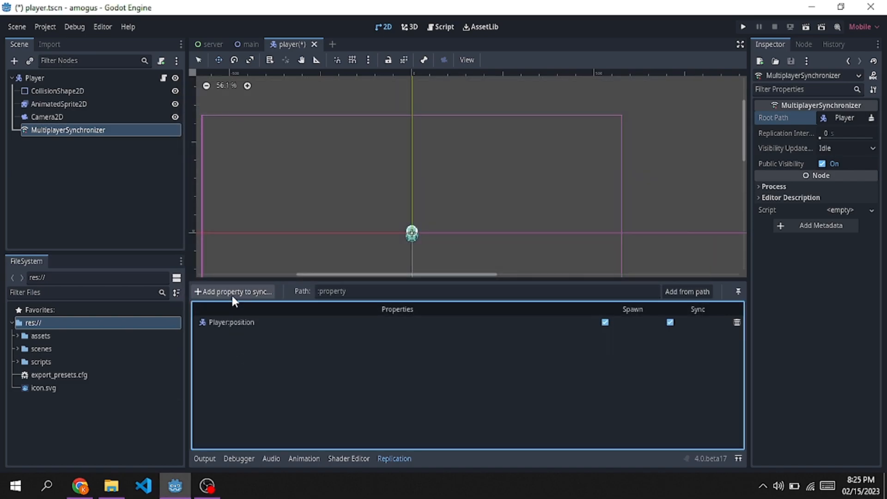
Add AnimatedSprite2D animation and flip_h as synced properties.
{"action": "left_click", "coordinate": [233, 292]}
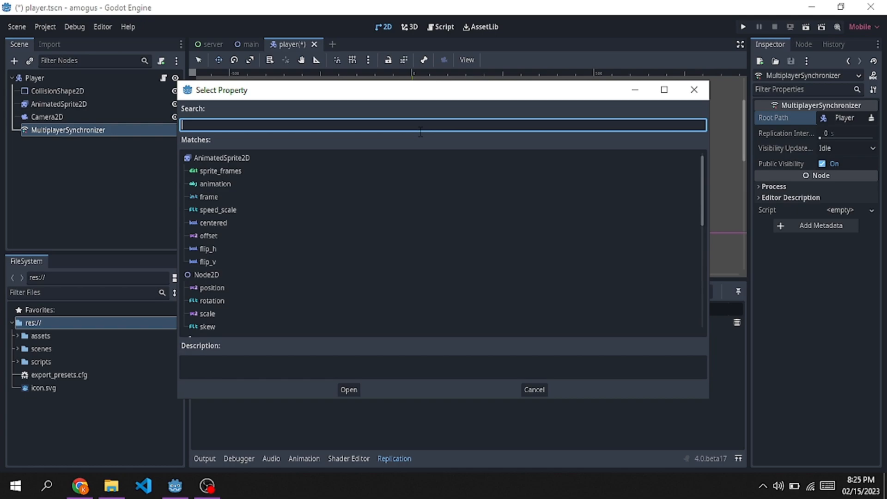
{"action": "type", "text": "ani"}
{"action": "type", "text": "f"}
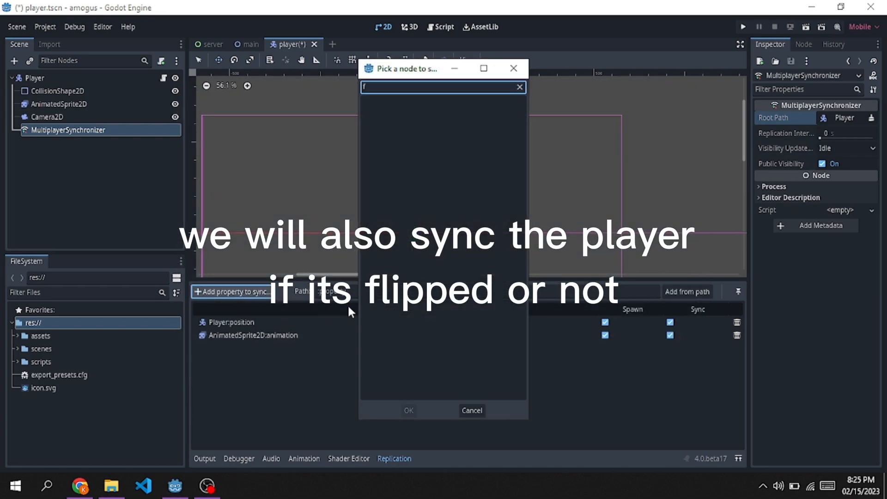
{"action": "left_click", "coordinate": [412, 129]}
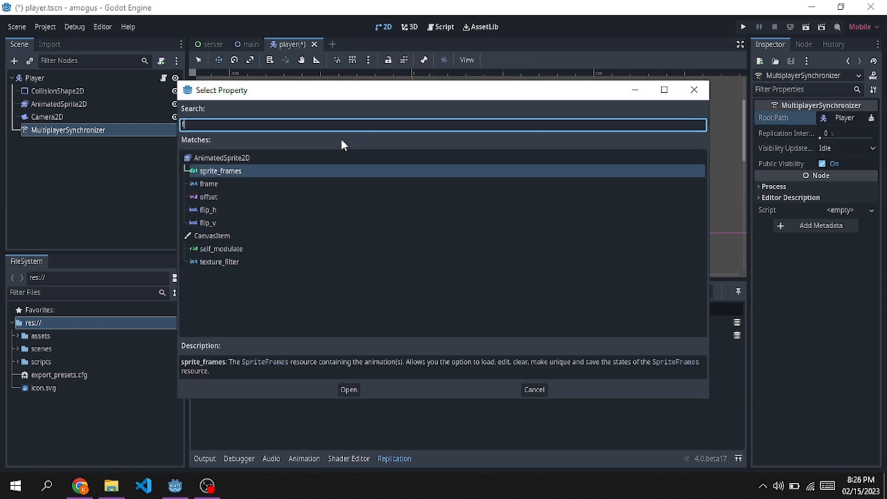
{"action": "left_click", "coordinate": [532, 389]}
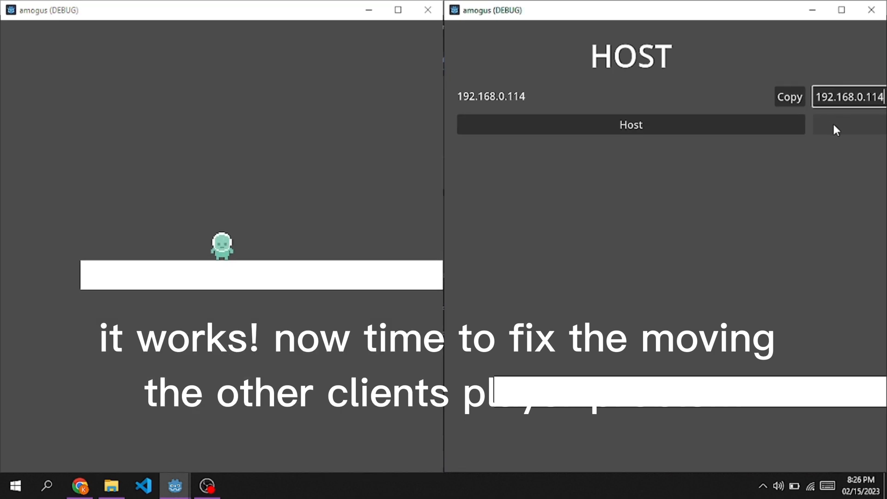
Join the hosted game from the second debug window.
{"action": "left_click", "coordinate": [630, 124]}
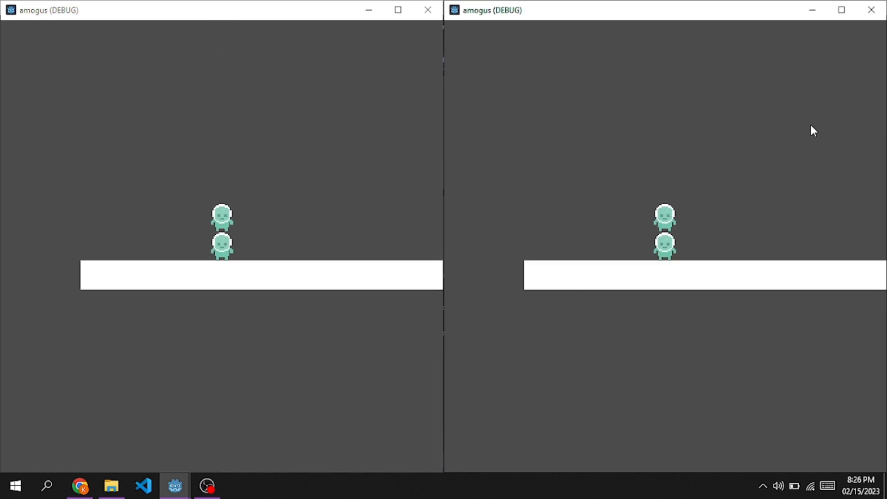
{"action": "mouse_move", "coordinate": [396, 242]}
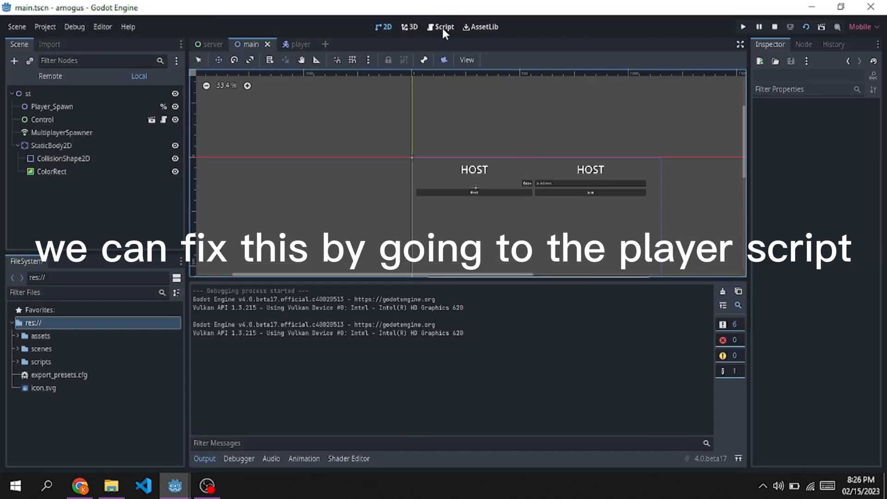
Switch to the Script workspace and check the server's spawn code, then return to player.gd.
{"action": "left_click", "coordinate": [443, 27]}
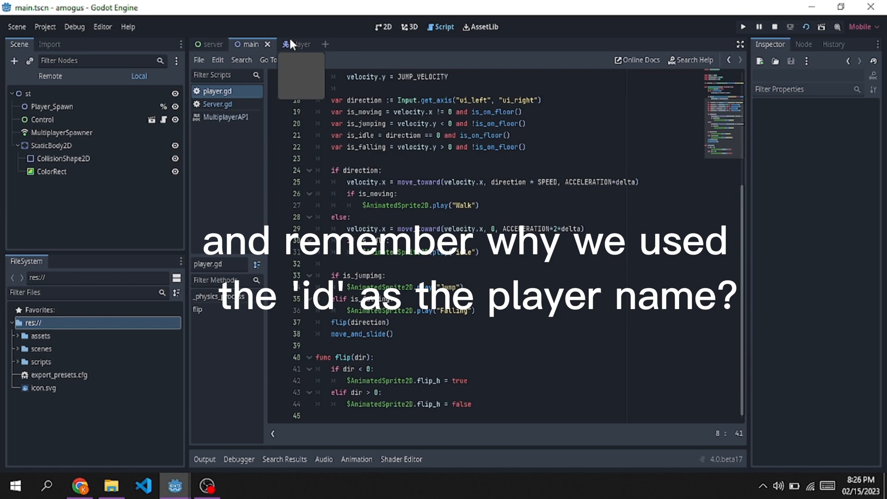
{"action": "left_click", "coordinate": [288, 44]}
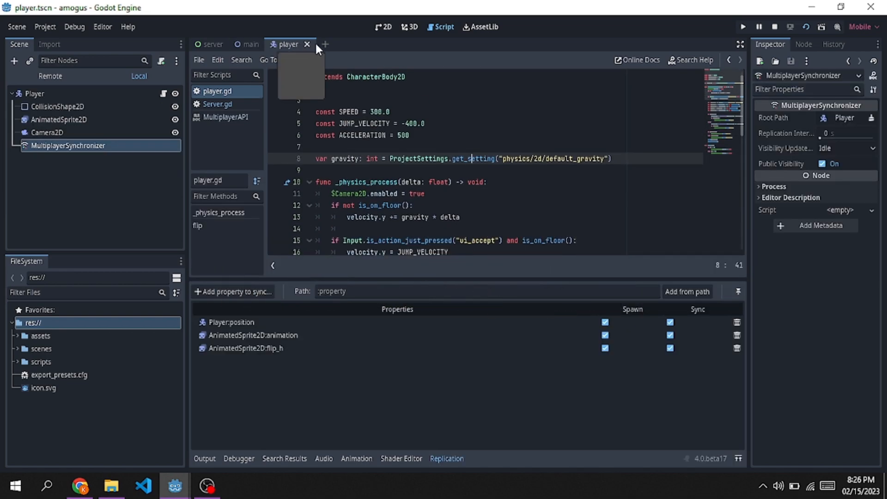
{"action": "left_click", "coordinate": [216, 104]}
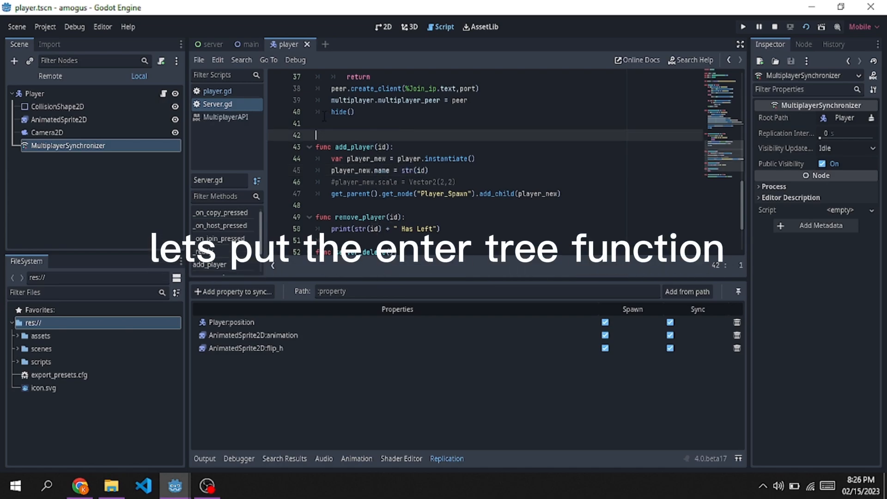
{"action": "left_click", "coordinate": [216, 90]}
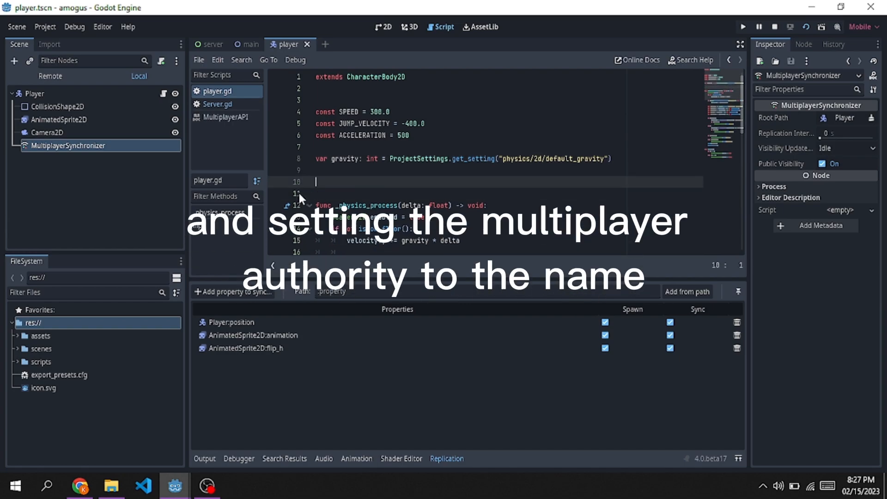
Write func _enter_tree() calling set_multiplayer_authority(str(name).to_int()).
{"action": "type", "text": "func"}
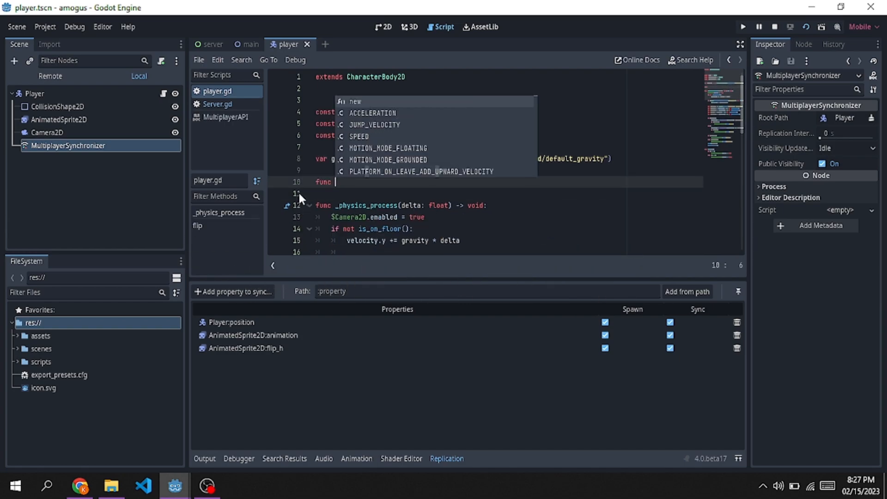
{"action": "type", "text": "_enter_tree() -> void:"}
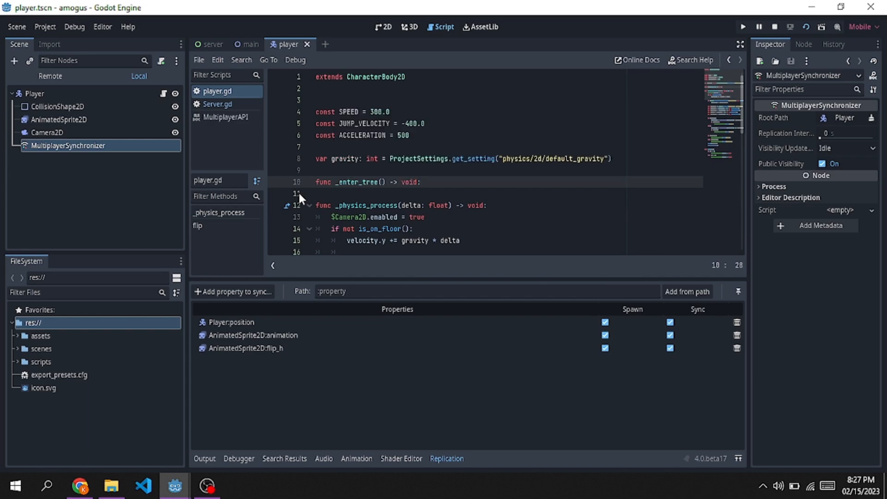
{"action": "type", "text": "s"}
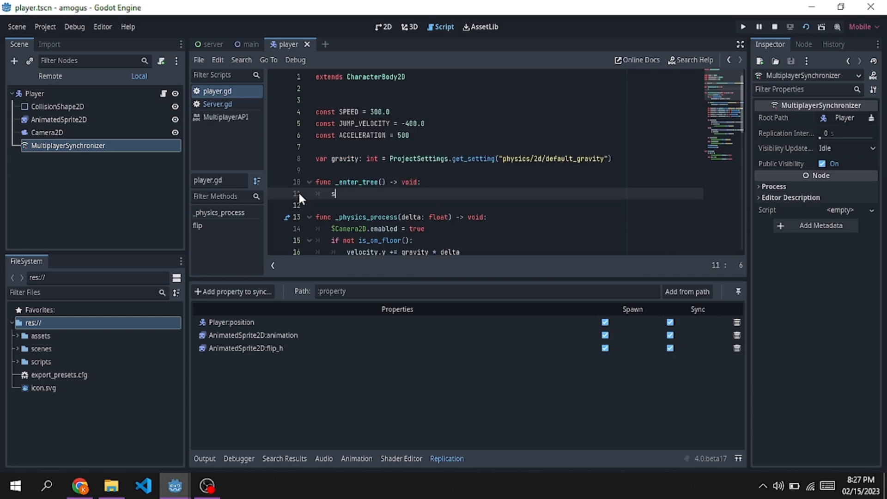
{"action": "type", "text": "etmu"}
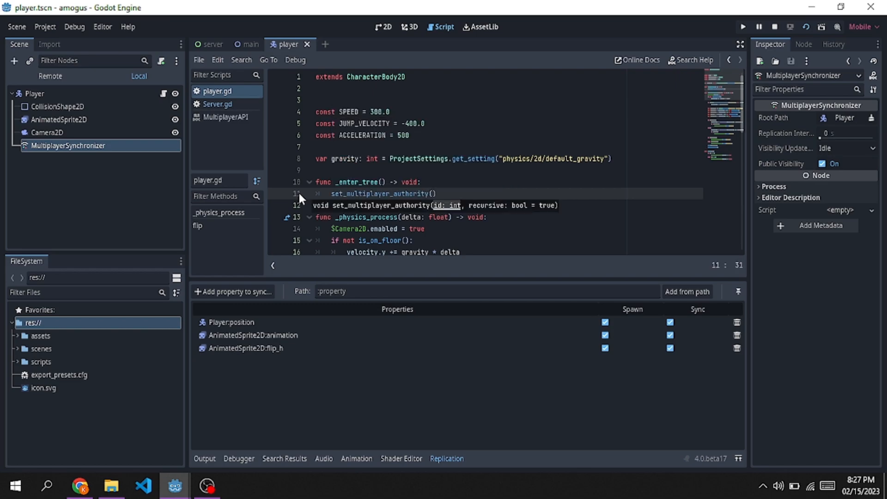
{"action": "type", "text": "str("}
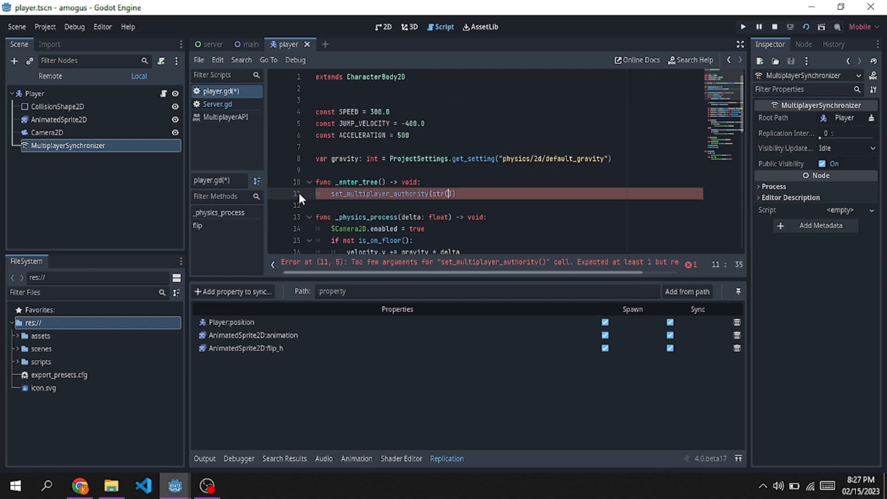
{"action": "type", "text": "id"}
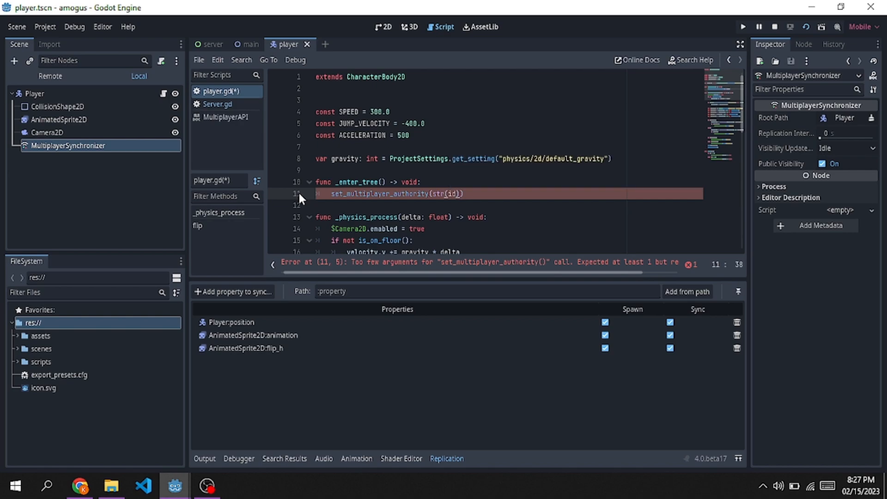
{"action": "type", "text": ".to"}
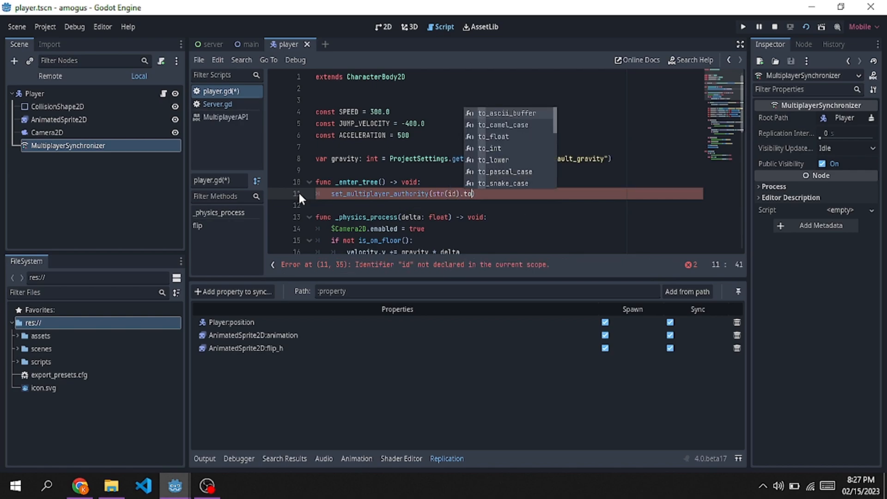
{"action": "left_click", "coordinate": [492, 148]}
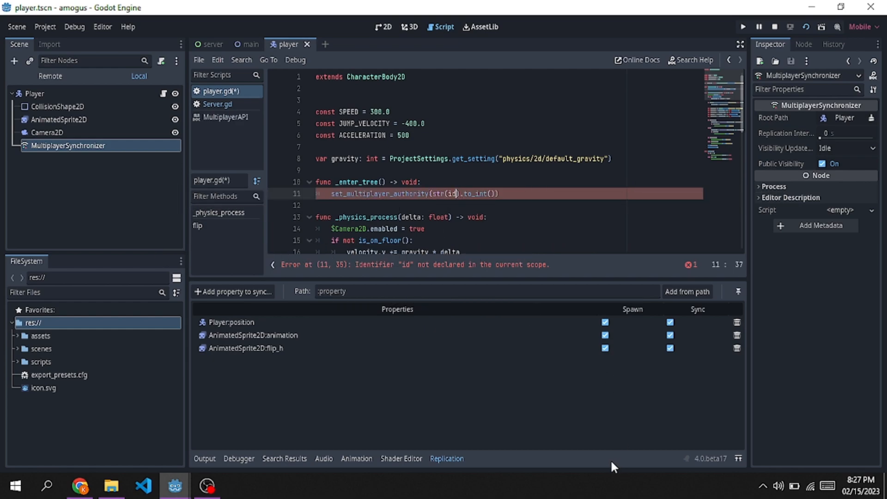
{"action": "type", "text": "name"}
{"action": "type", "text": "if ent"}
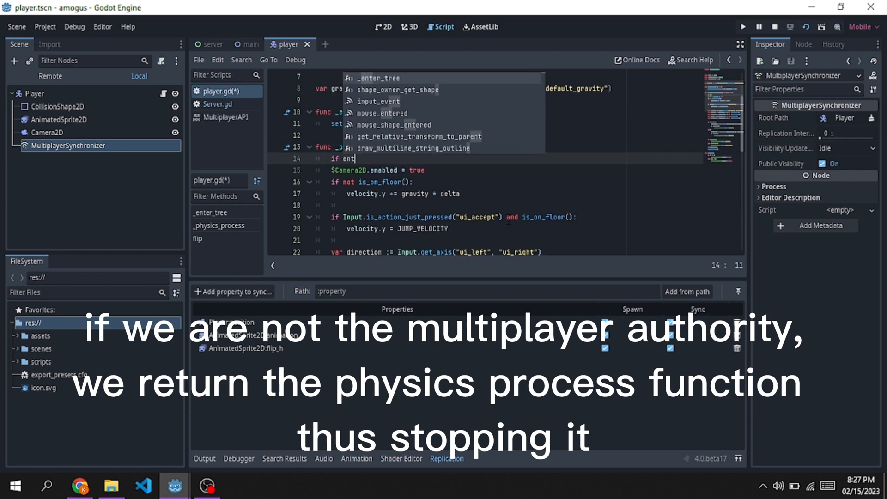
Add 'if !is_multiplayer_authority(): return' at the top of _physics_process.
{"action": "type", "text": "s_multiplayer_authority("}
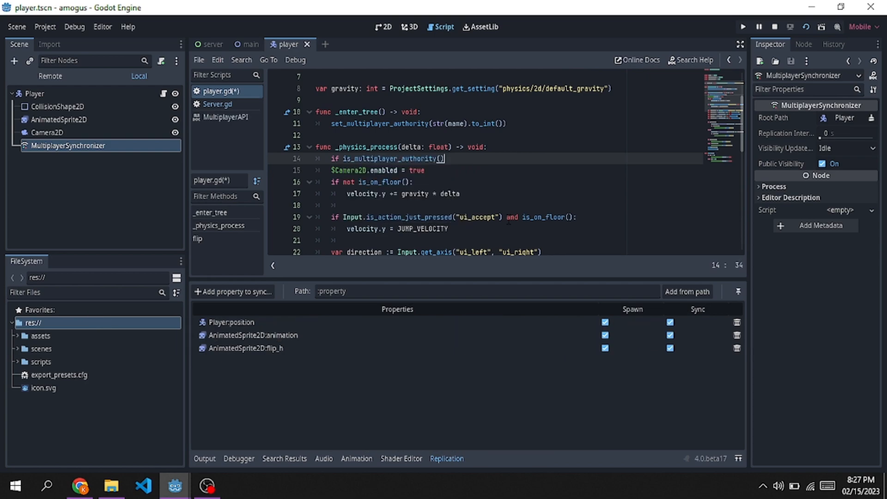
{"action": "key", "text": "Backspace"}
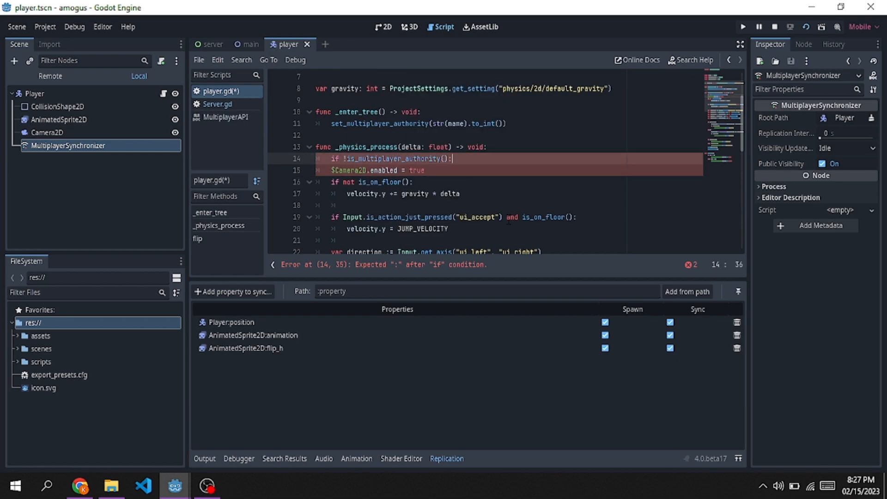
{"action": "type", "text": "return"}
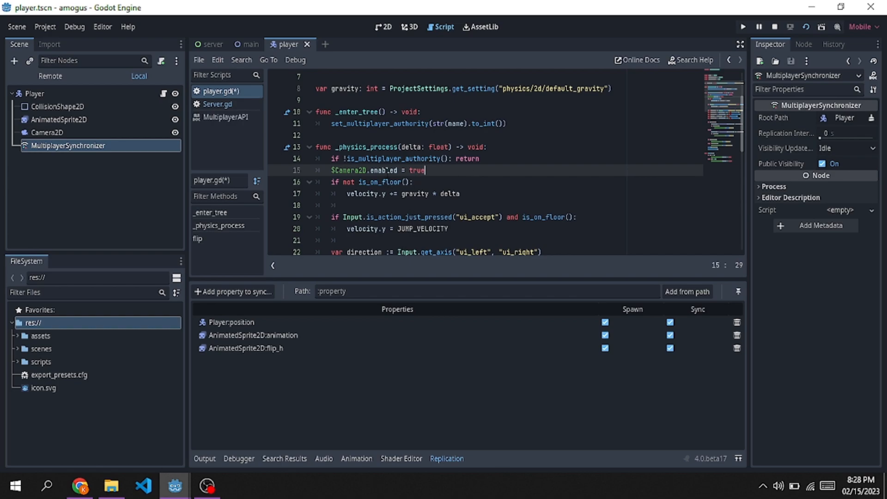
Scroll through player.gd, start the debug run with Play, and show the main scene tab.
{"action": "scroll", "scroll_direction": "down", "scroll_amount": 3}
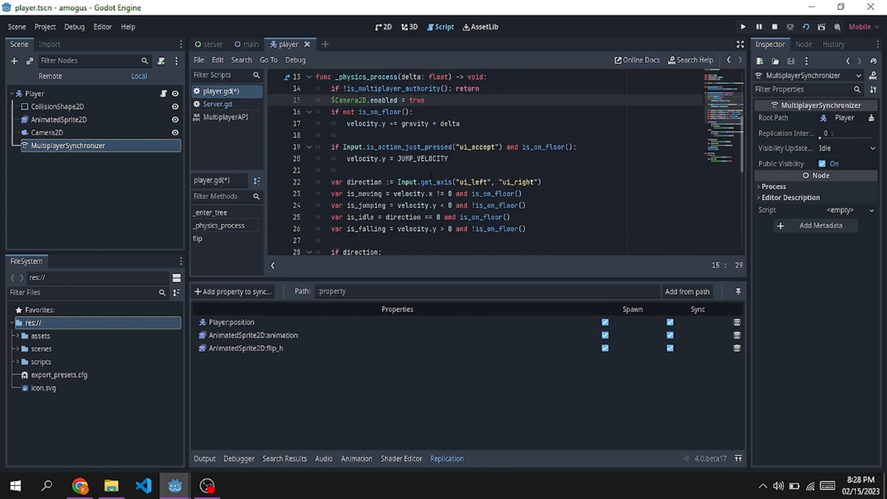
{"action": "scroll", "scroll_direction": "down", "scroll_amount": 3}
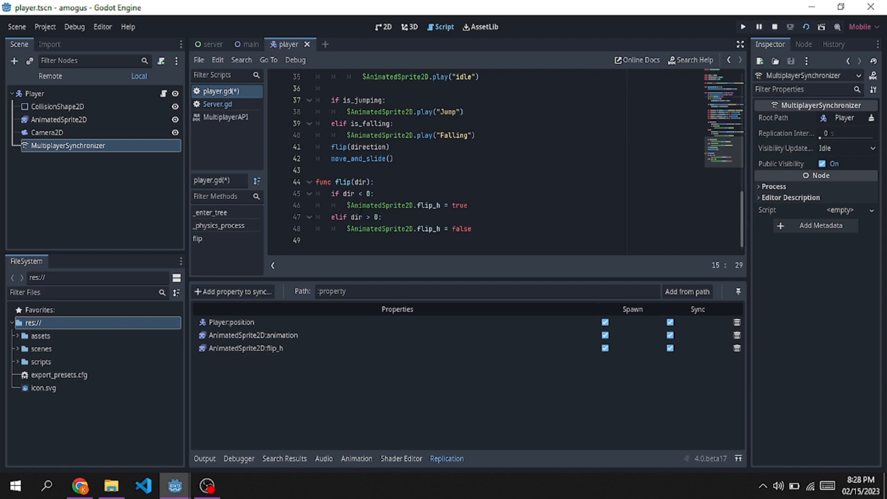
{"action": "scroll", "scroll_direction": "up", "scroll_amount": 3}
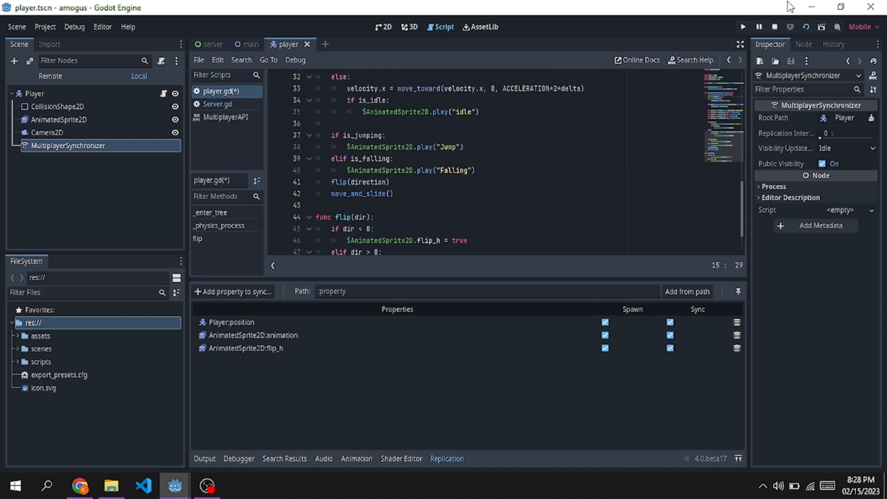
{"action": "mouse_move", "coordinate": [651, 121]}
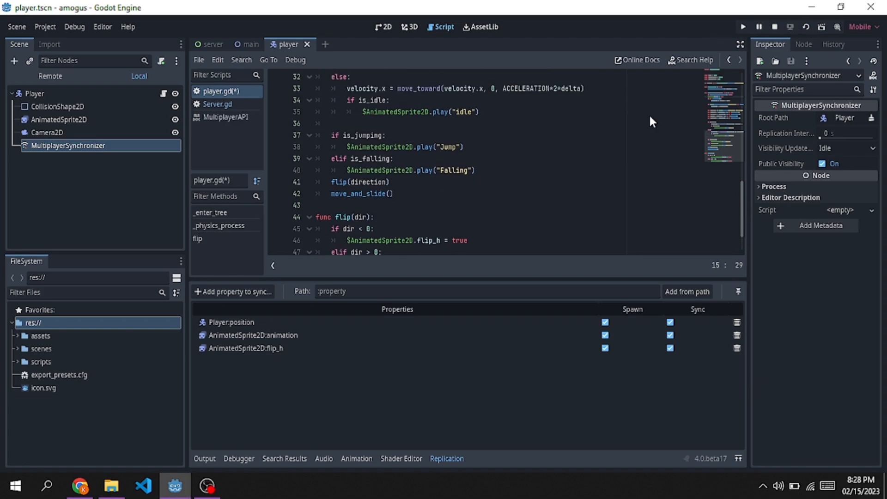
{"action": "left_click", "coordinate": [743, 27]}
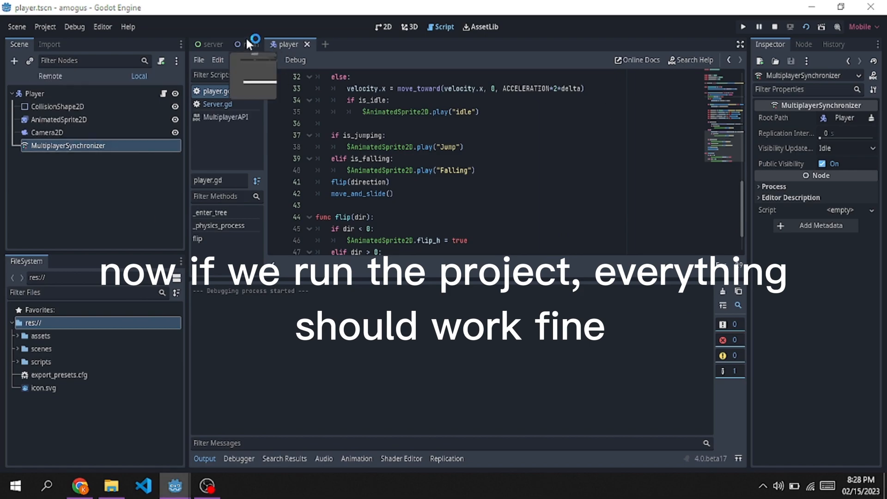
{"action": "left_click", "coordinate": [742, 27]}
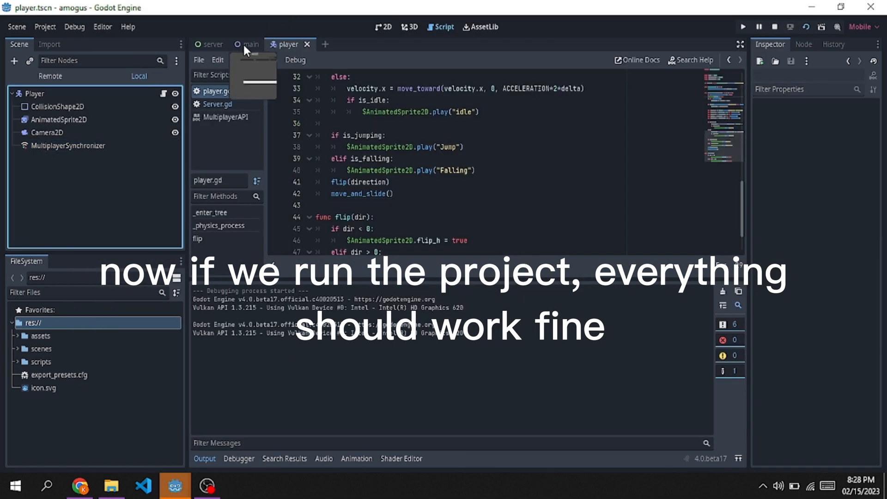
{"action": "left_click", "coordinate": [250, 45]}
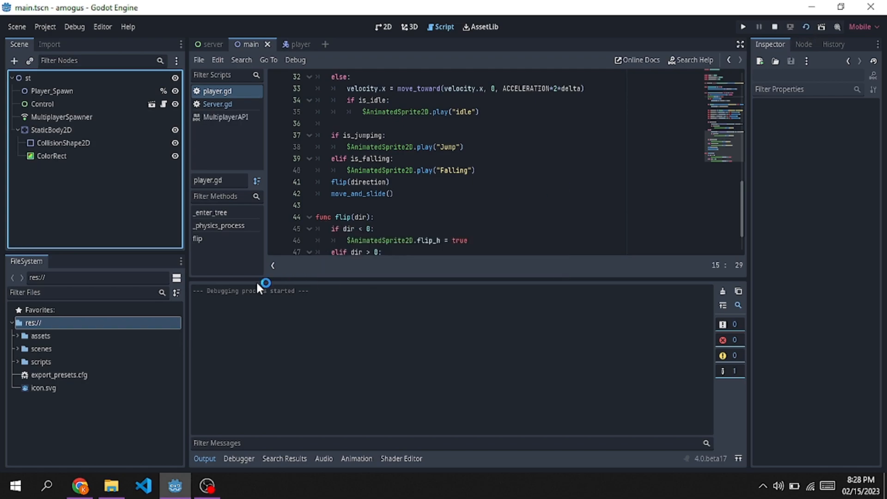
{"action": "left_click", "coordinate": [741, 27]}
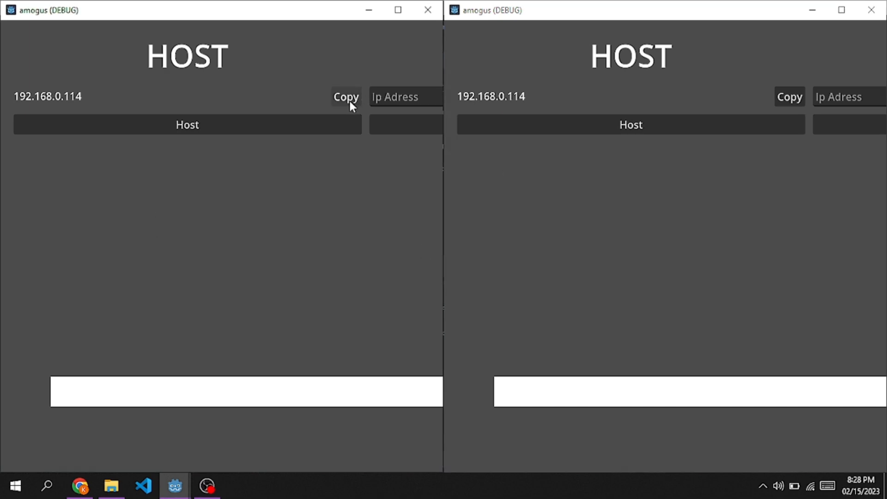
{"action": "left_click", "coordinate": [187, 124]}
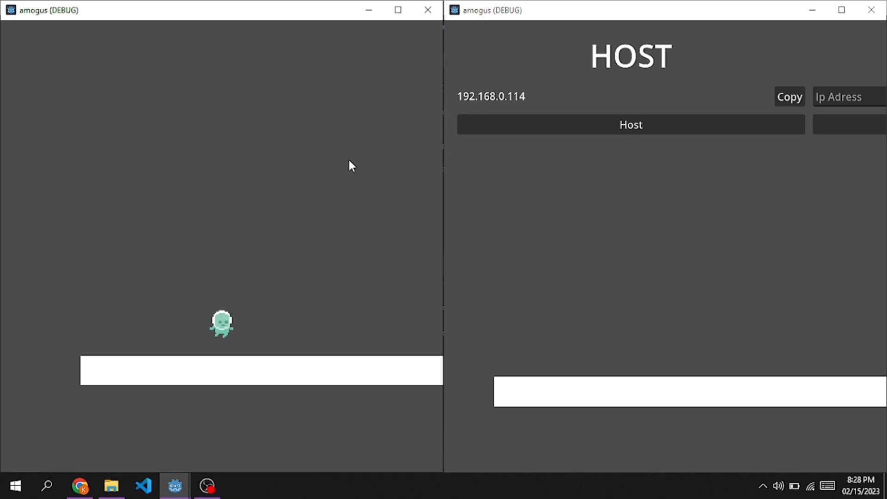
{"action": "left_click", "coordinate": [849, 97]}
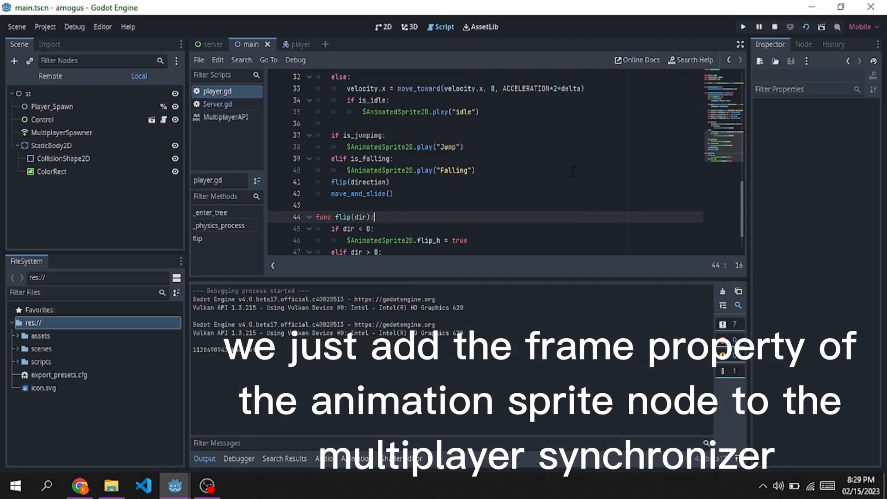
Add the AnimatedSprite2D frame property to the player's Replication sync list.
{"action": "left_click", "coordinate": [287, 44]}
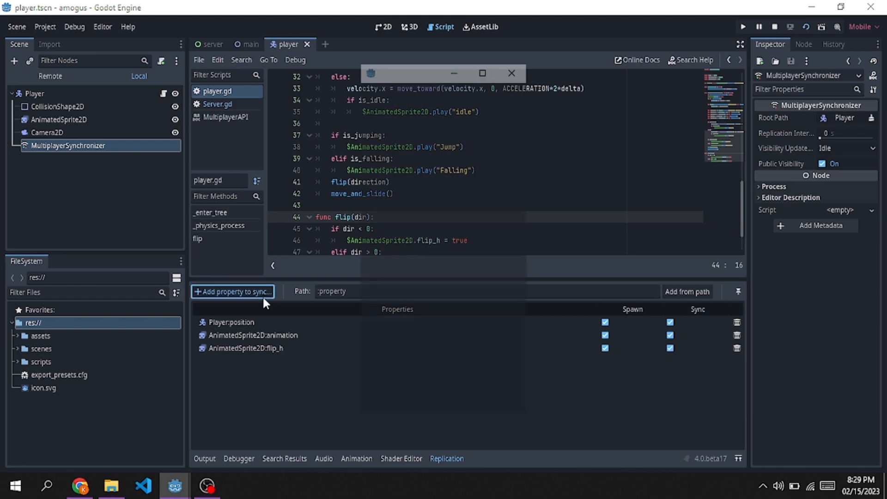
{"action": "left_click", "coordinate": [232, 291]}
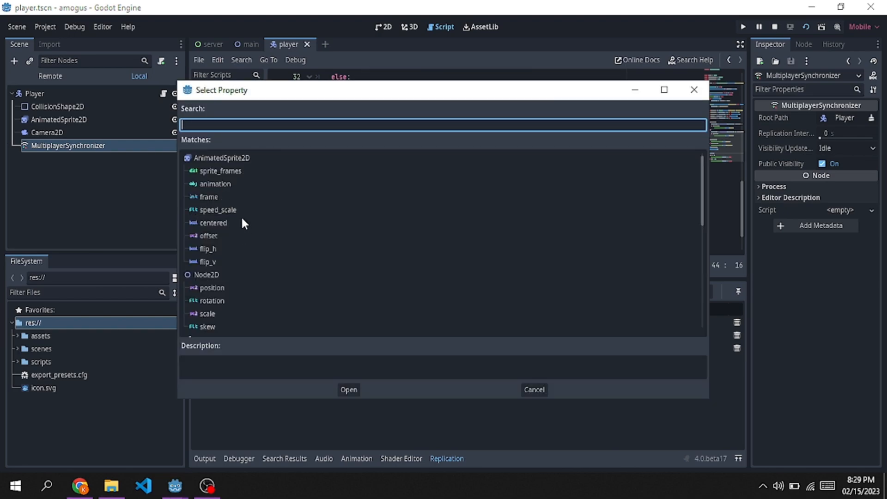
{"action": "type", "text": "pl"}
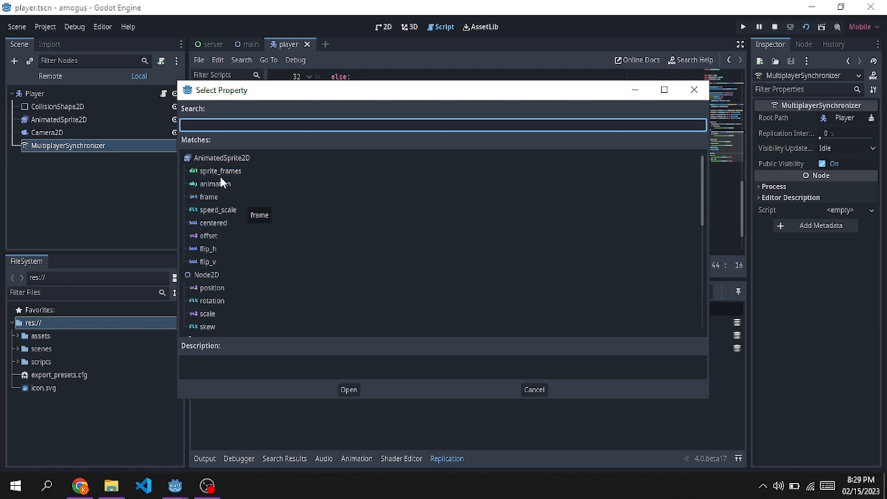
{"action": "left_click", "coordinate": [219, 170]}
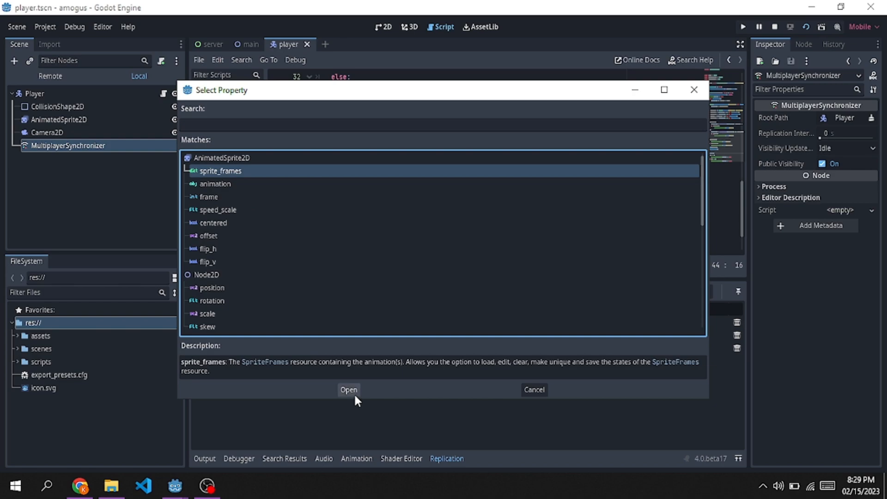
{"action": "left_click", "coordinate": [208, 197]}
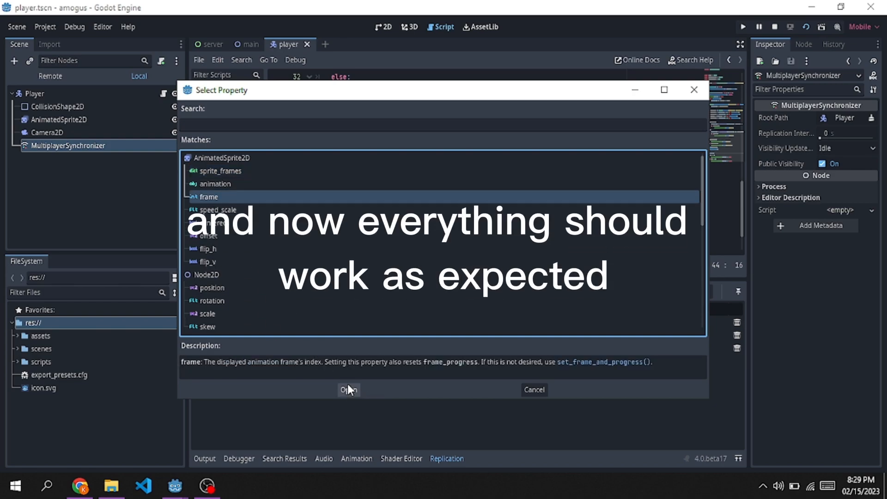
{"action": "left_click", "coordinate": [348, 390]}
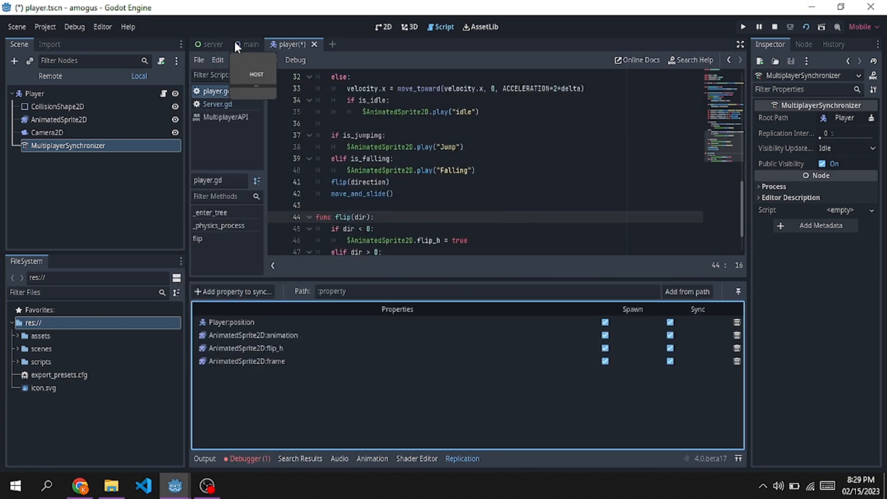
Run the main scene, host in one window, copy the IP, and join from another.
{"action": "left_click", "coordinate": [250, 44]}
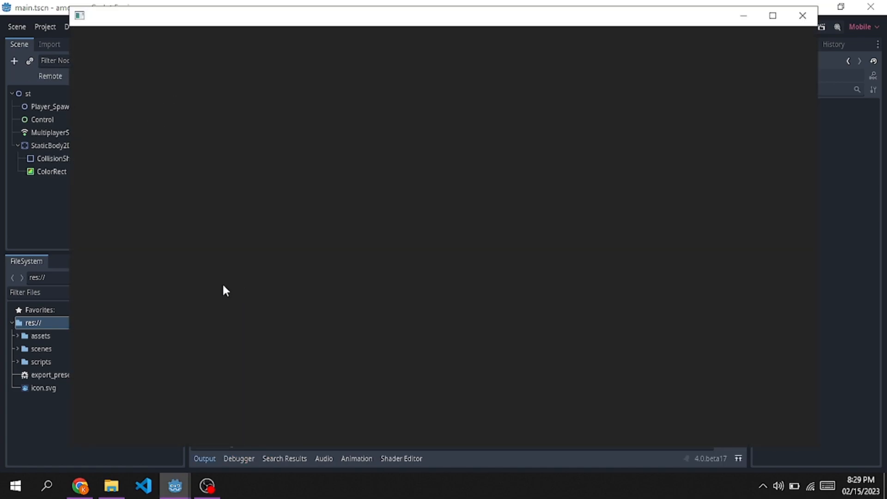
{"action": "left_click", "coordinate": [174, 485]}
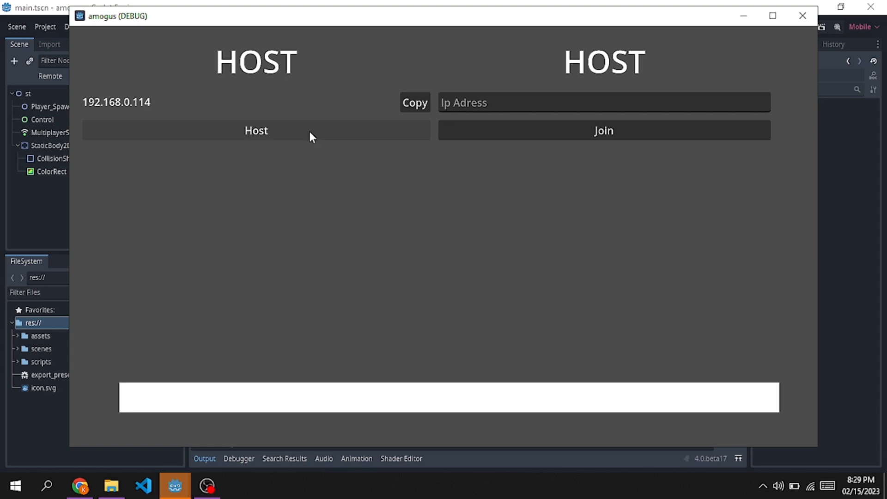
{"action": "left_click", "coordinate": [255, 131]}
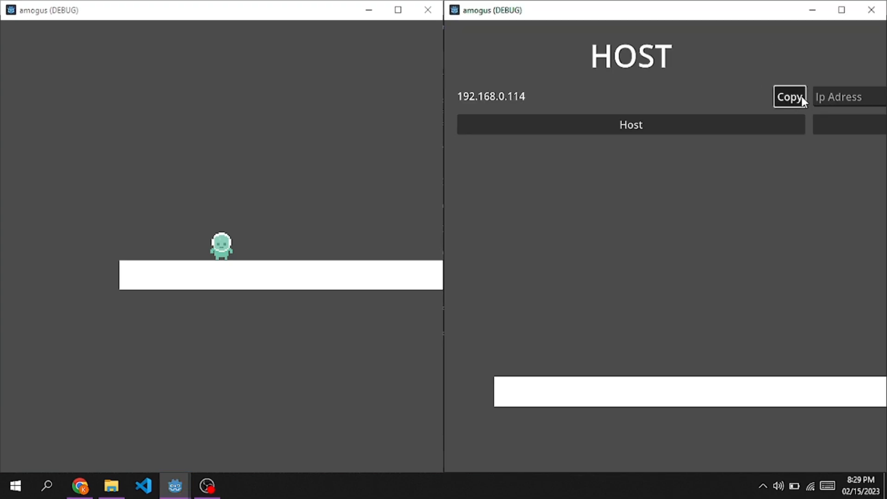
{"action": "left_click", "coordinate": [788, 96]}
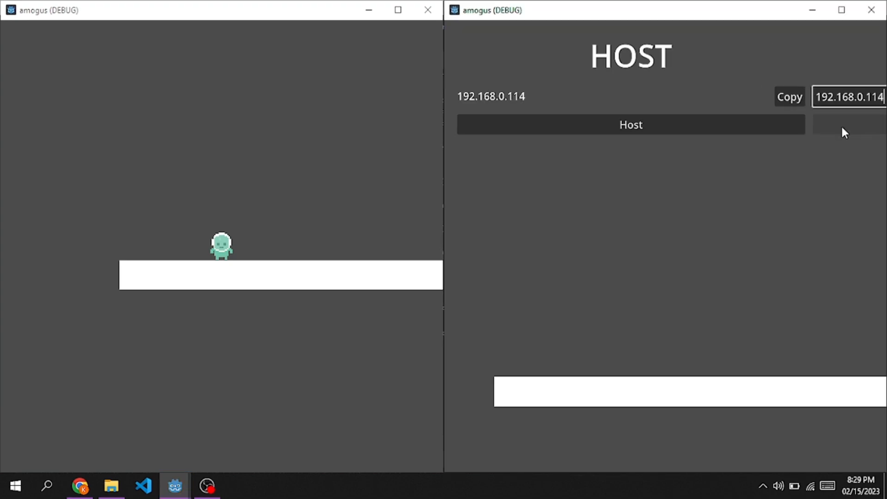
{"action": "left_click", "coordinate": [630, 124]}
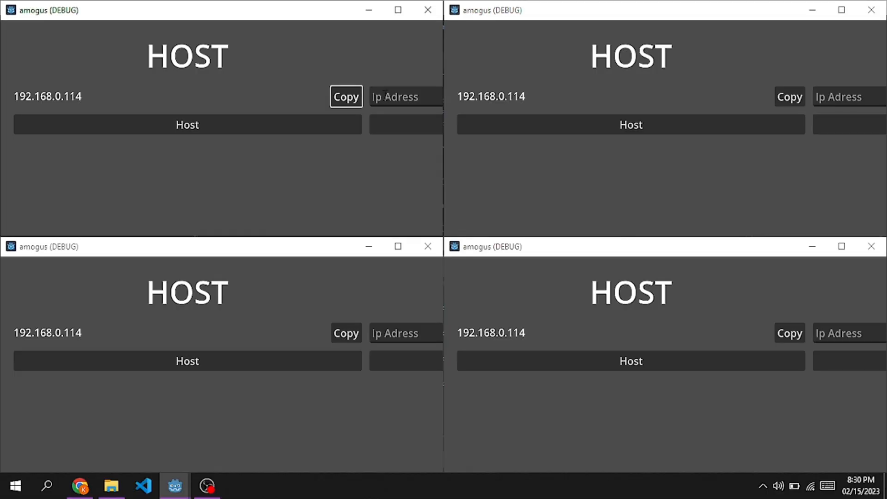
Copy the host IP and join from another instance so two players appear.
{"action": "left_click", "coordinate": [405, 96]}
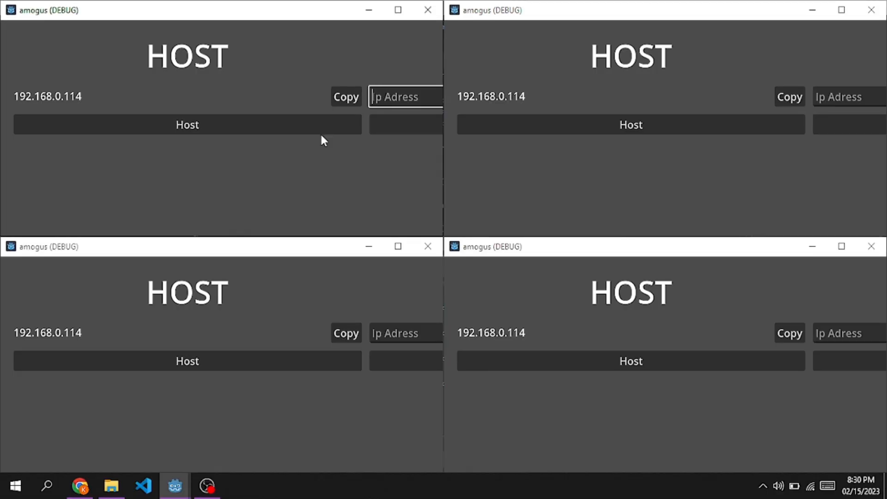
{"action": "left_click", "coordinate": [186, 125]}
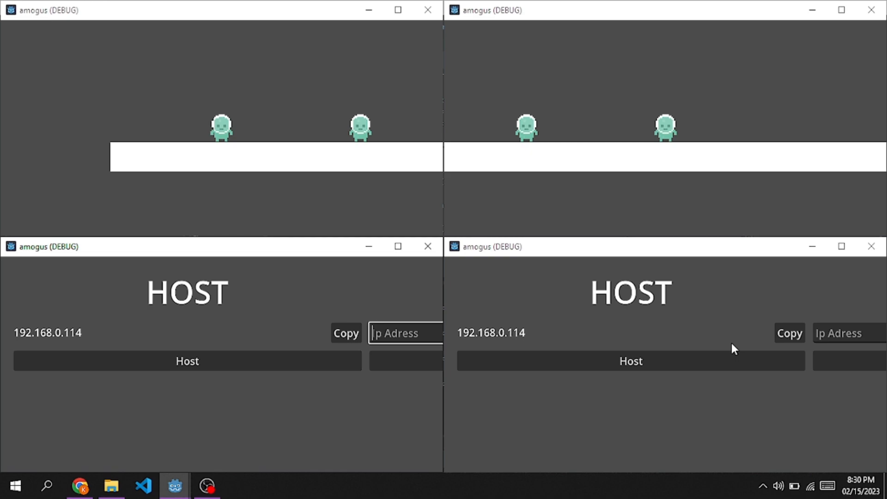
{"action": "left_click", "coordinate": [630, 360]}
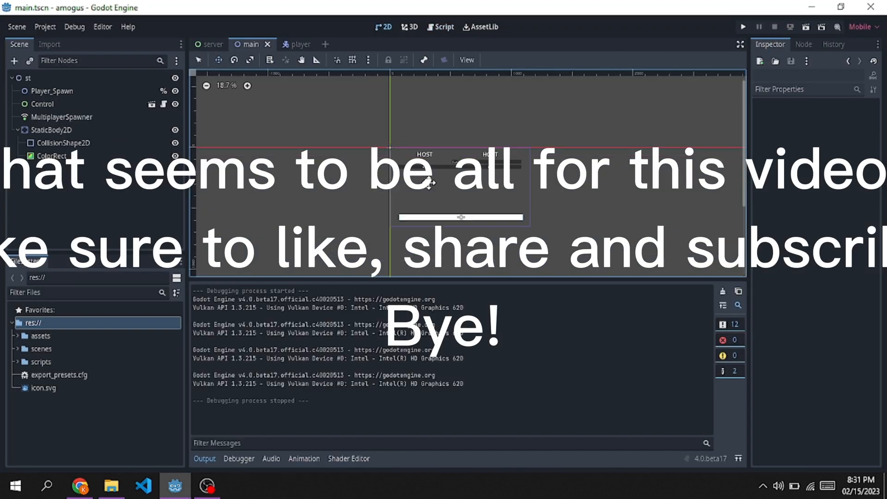
Close the game windows and return to the main scene in the 2D view.
{"action": "left_click", "coordinate": [198, 60]}
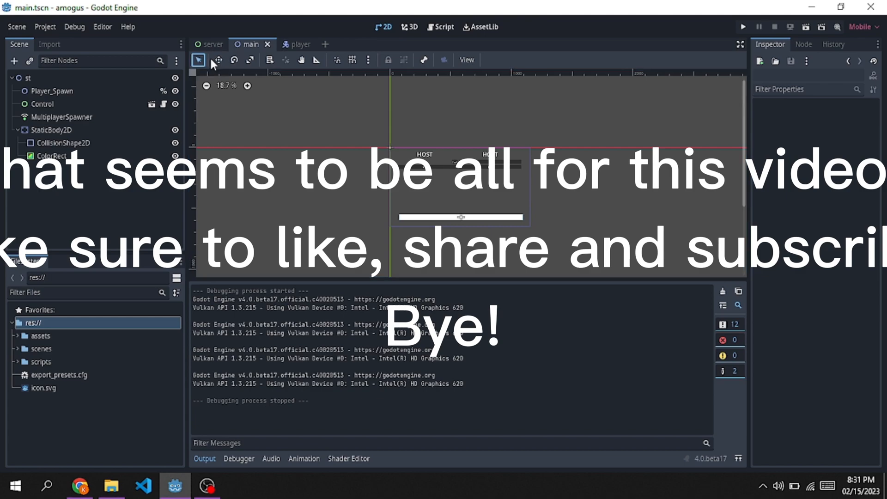